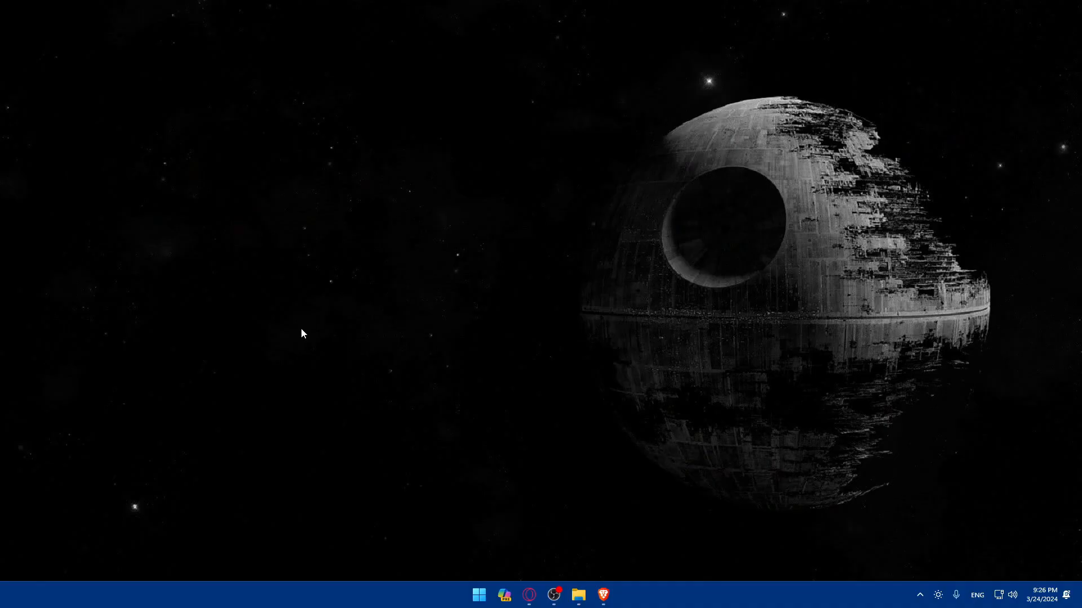
mouse_move(624, 503)
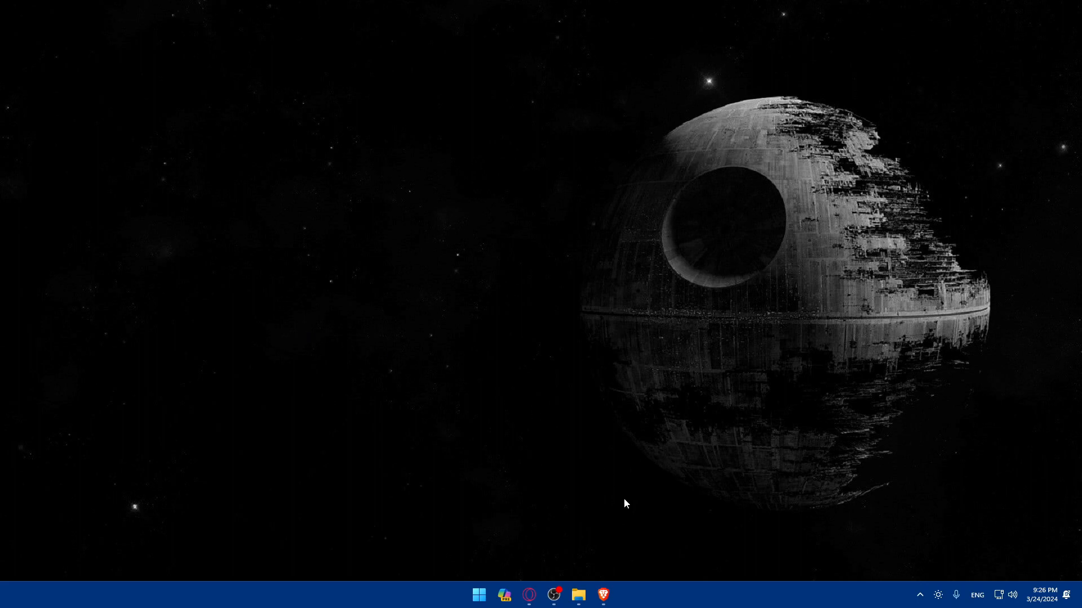
mouse_move(623, 568)
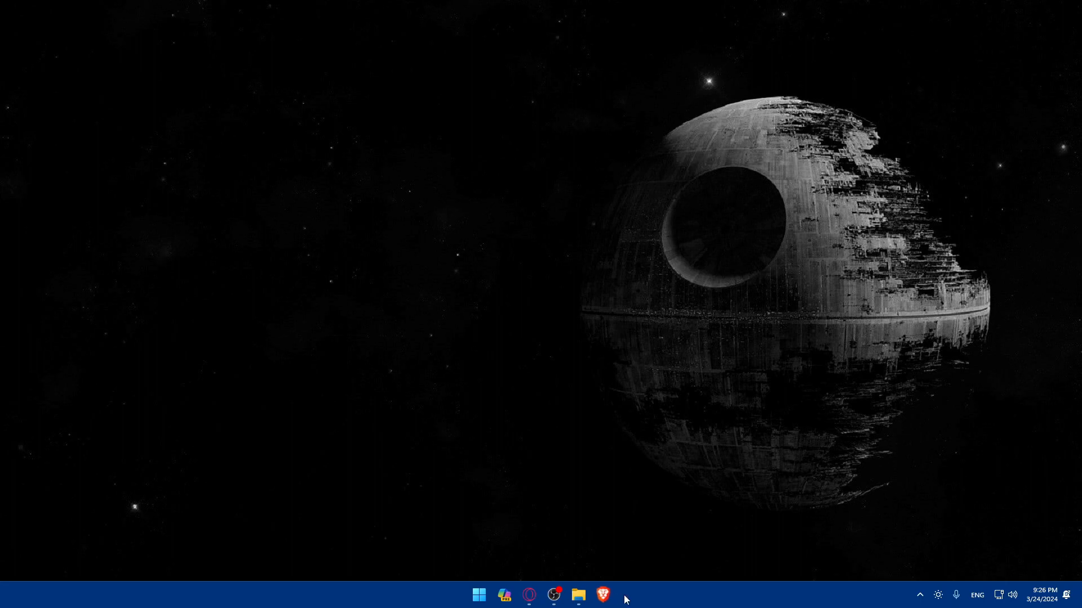
Open Brave and search Google for 'questrade'
click(601, 594)
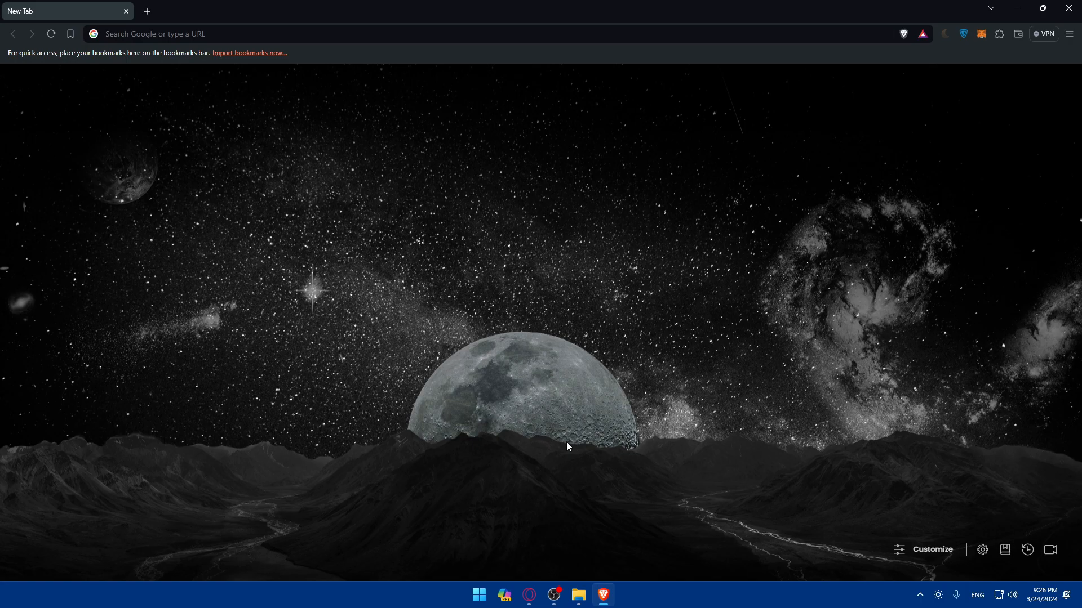
mouse_move(563, 443)
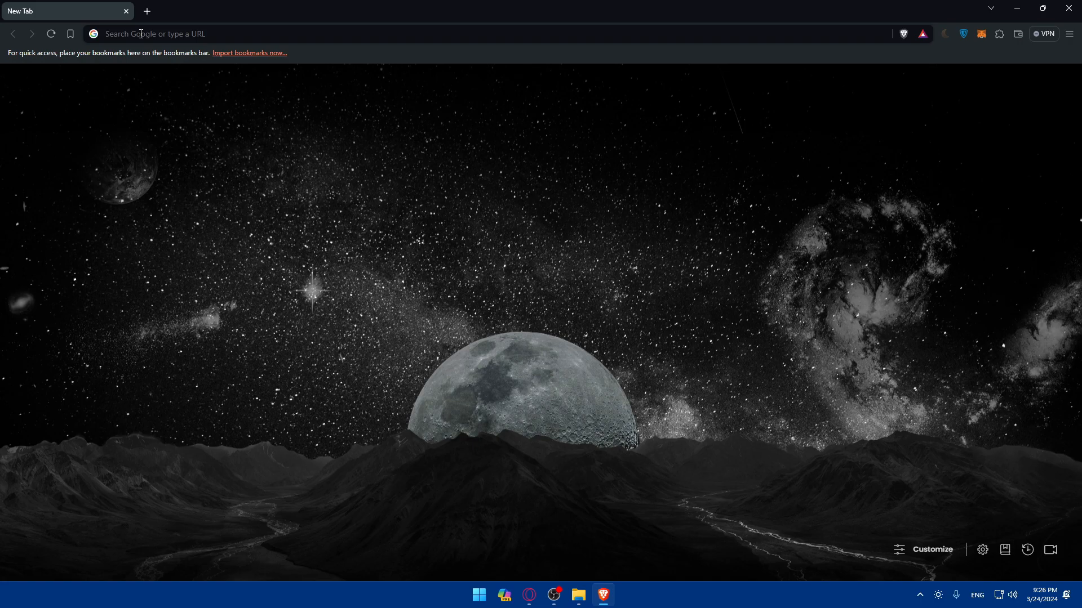
text(quickbooks.com)
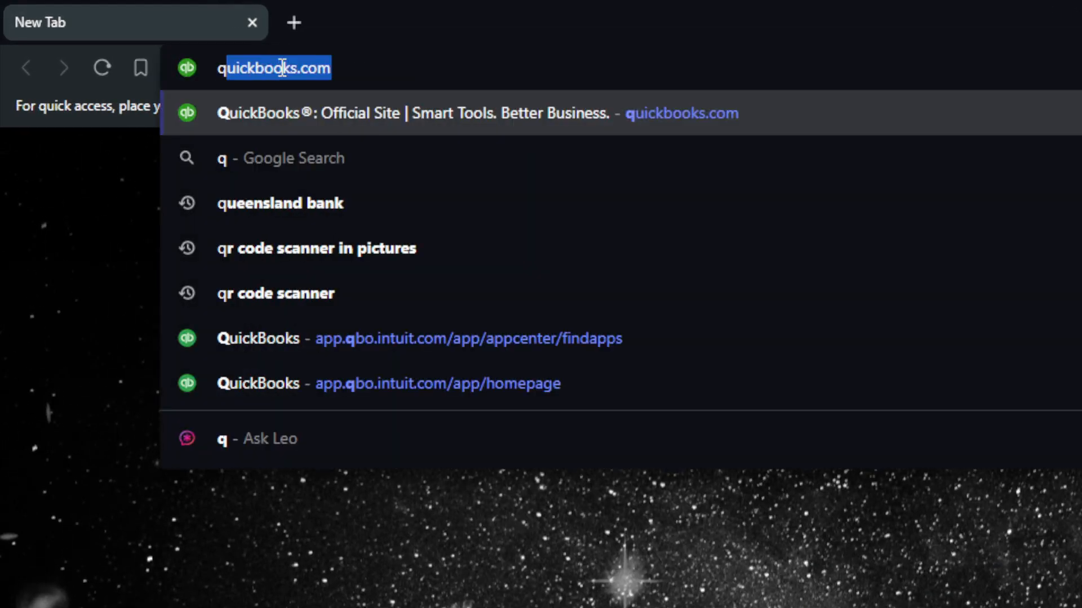
text(quest)
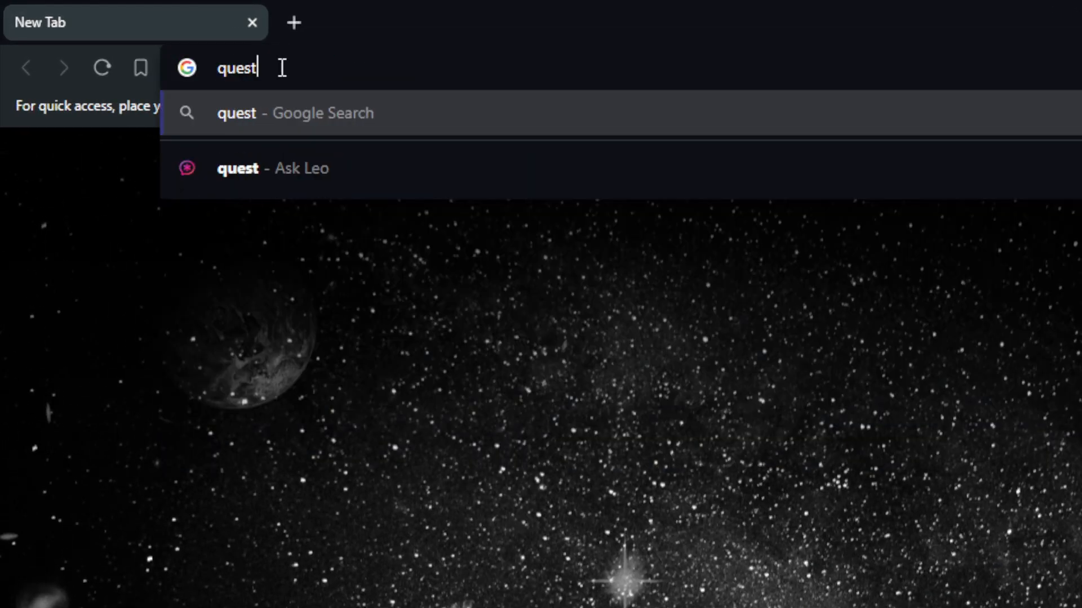
text(rade)
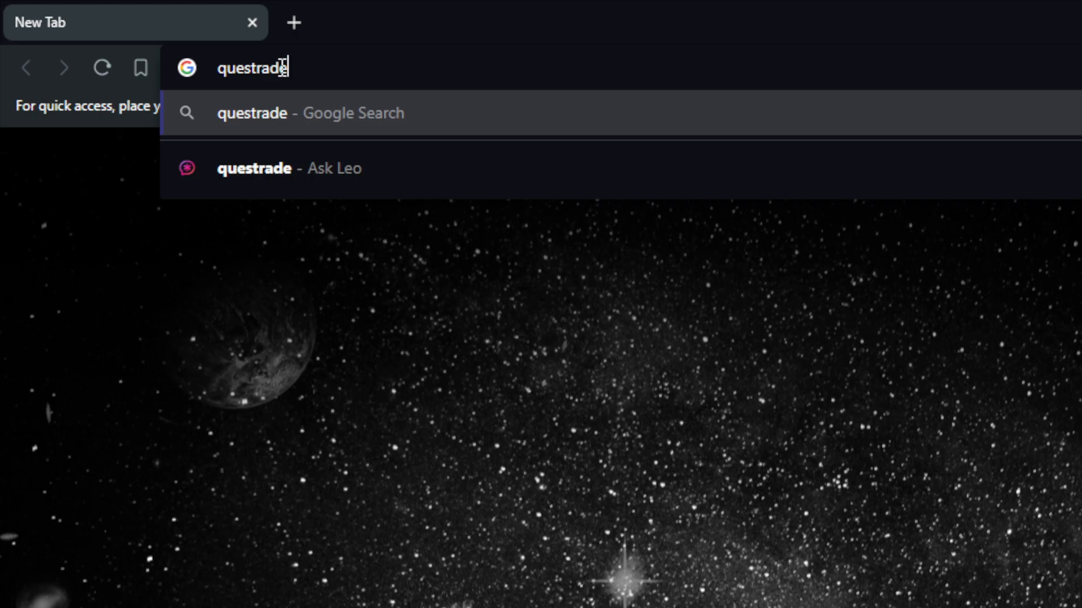
key(Return)
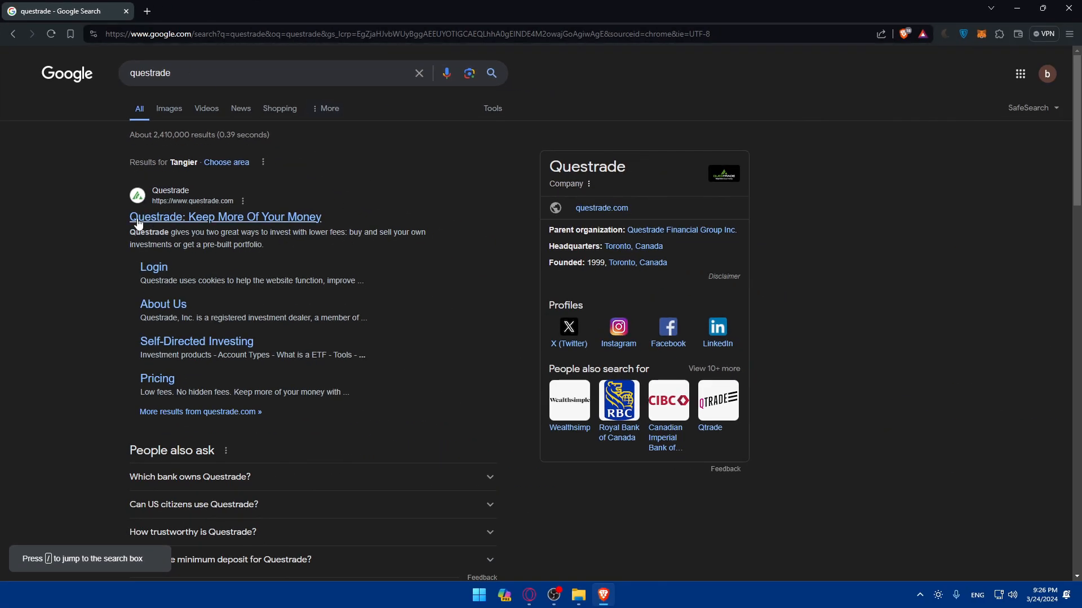
mouse_move(159, 221)
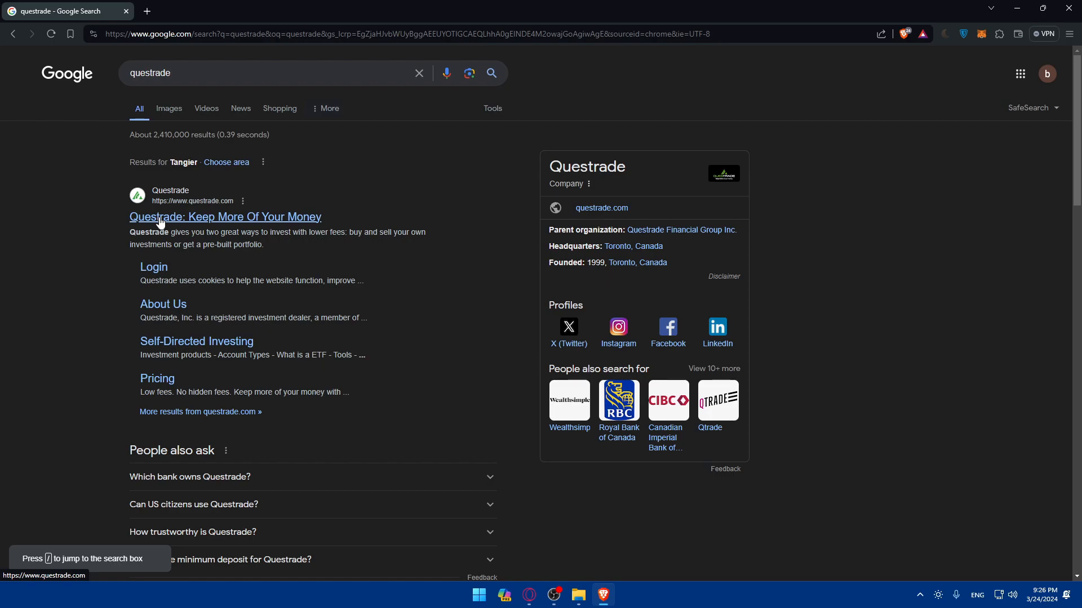
mouse_move(181, 222)
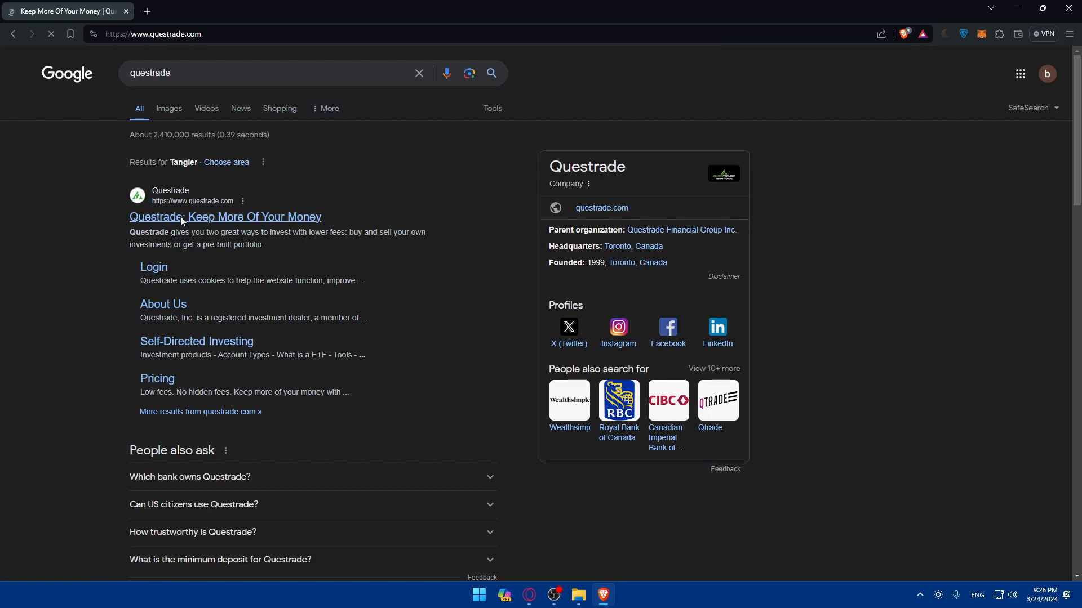
click(225, 217)
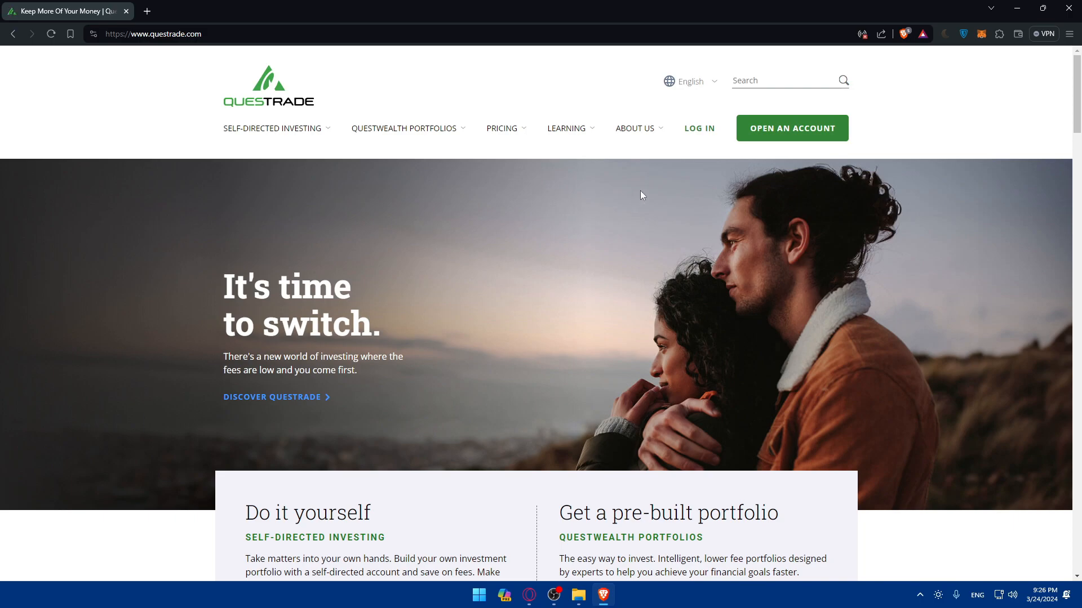
click(698, 129)
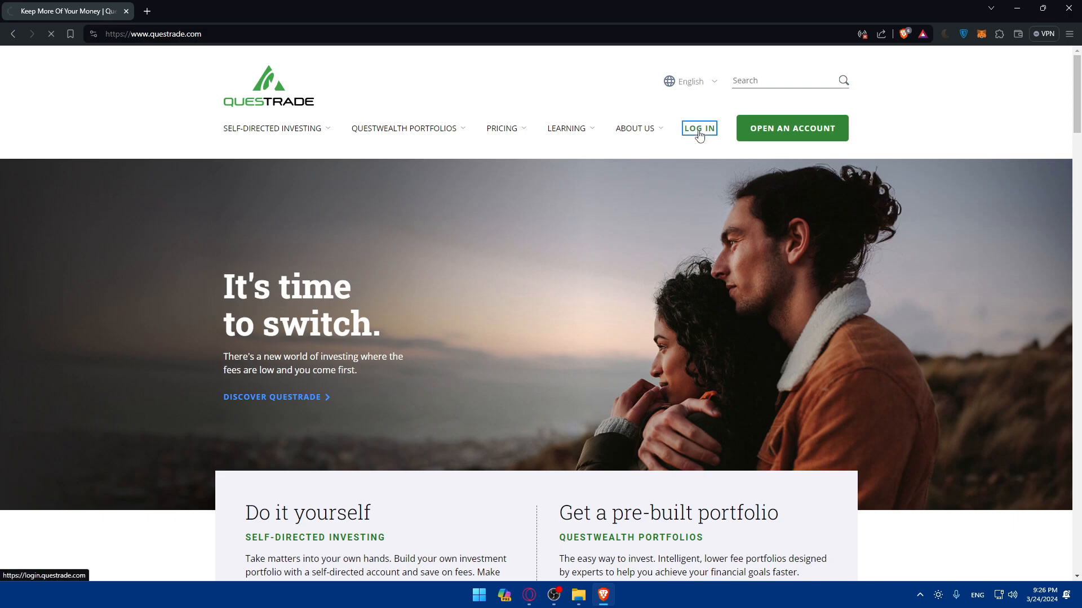
click(699, 128)
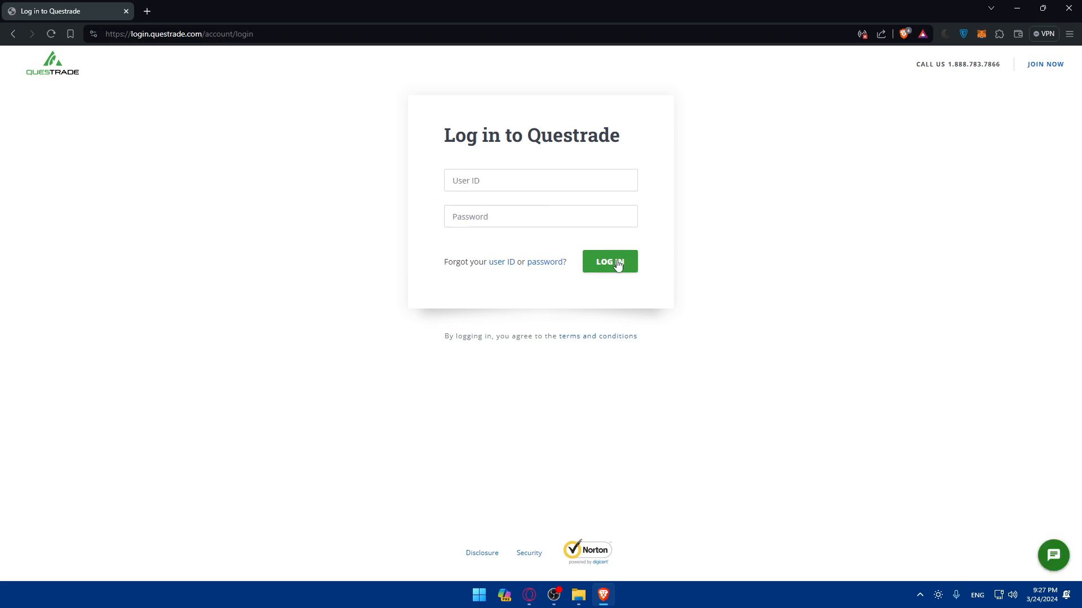
click(609, 262)
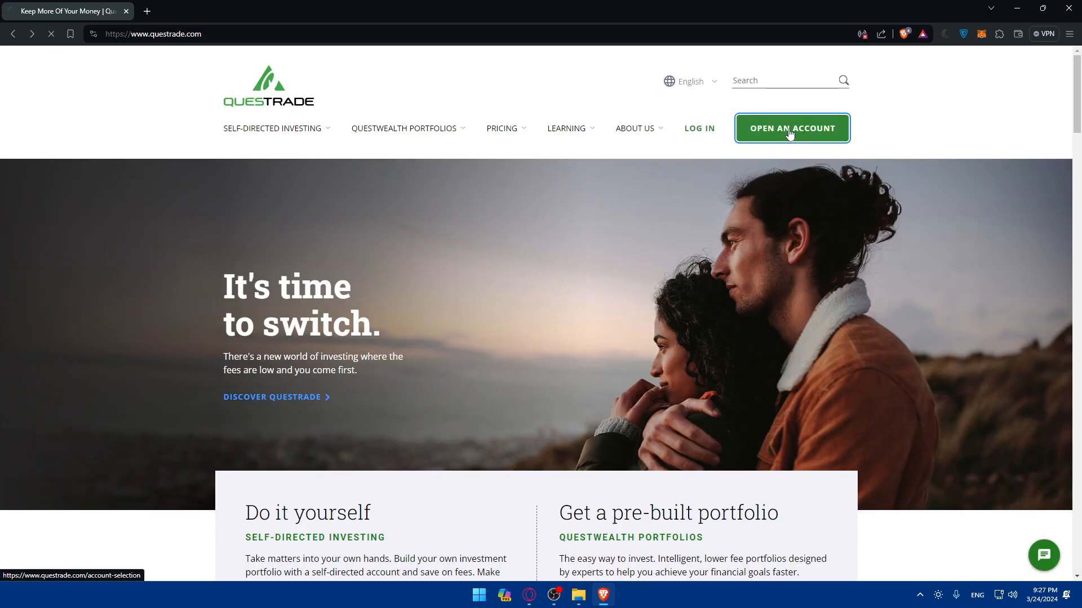
click(791, 128)
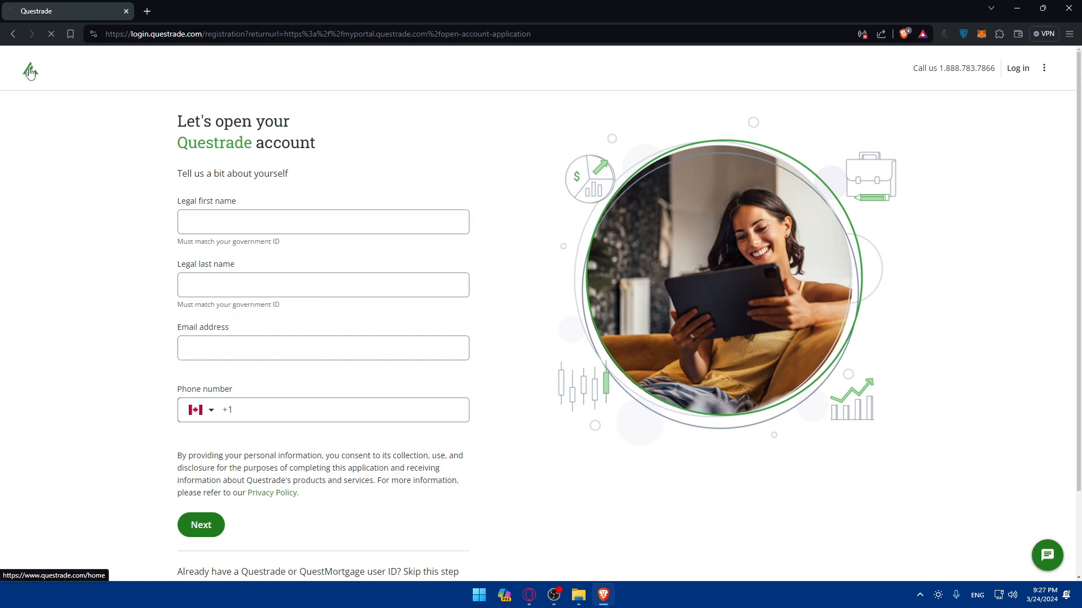
click(30, 71)
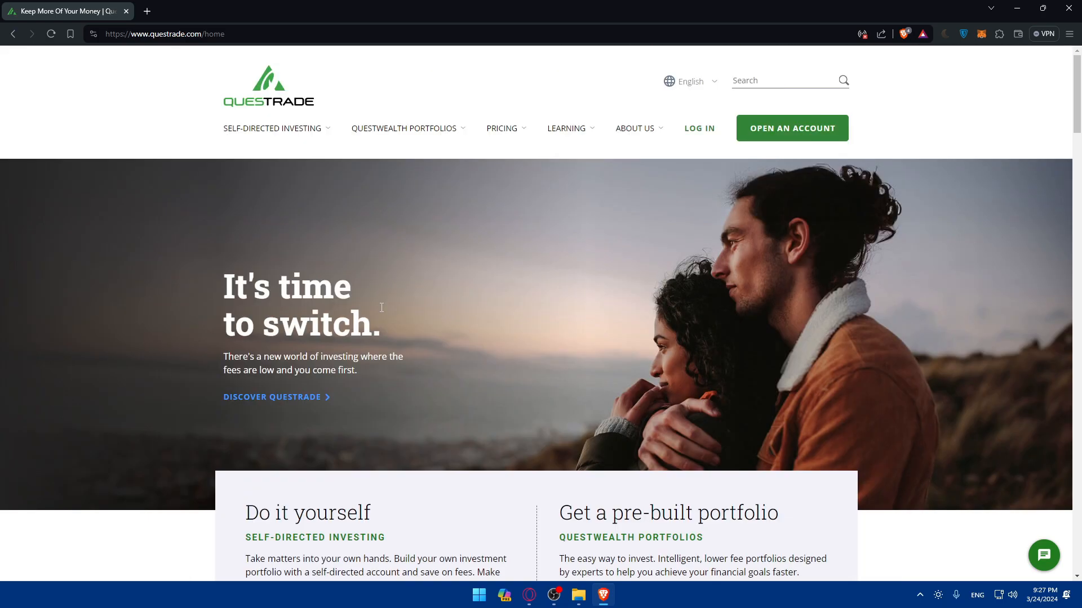
mouse_move(695, 135)
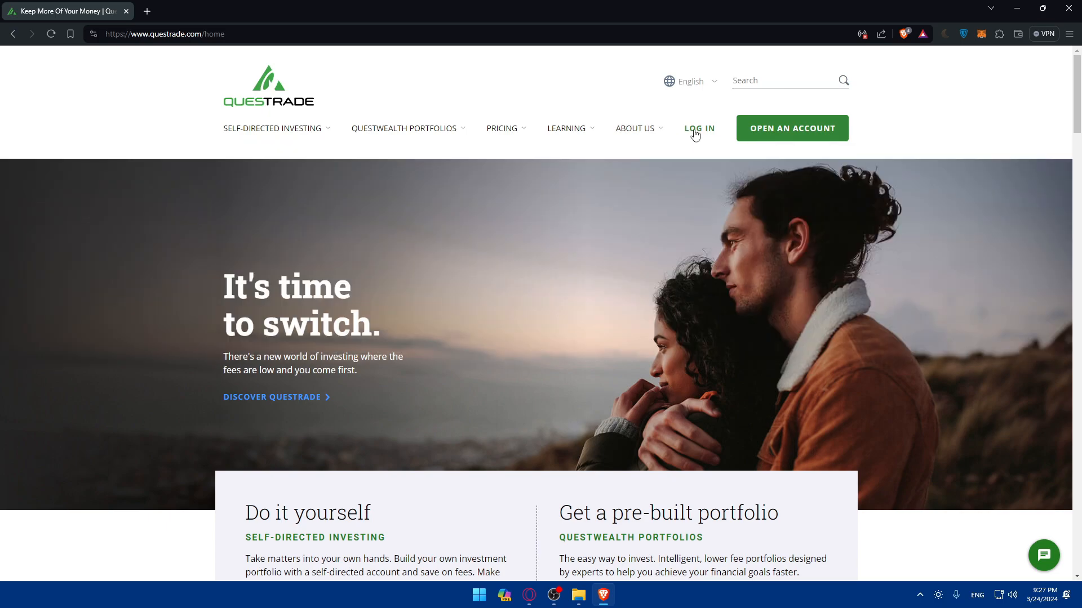
mouse_move(698, 129)
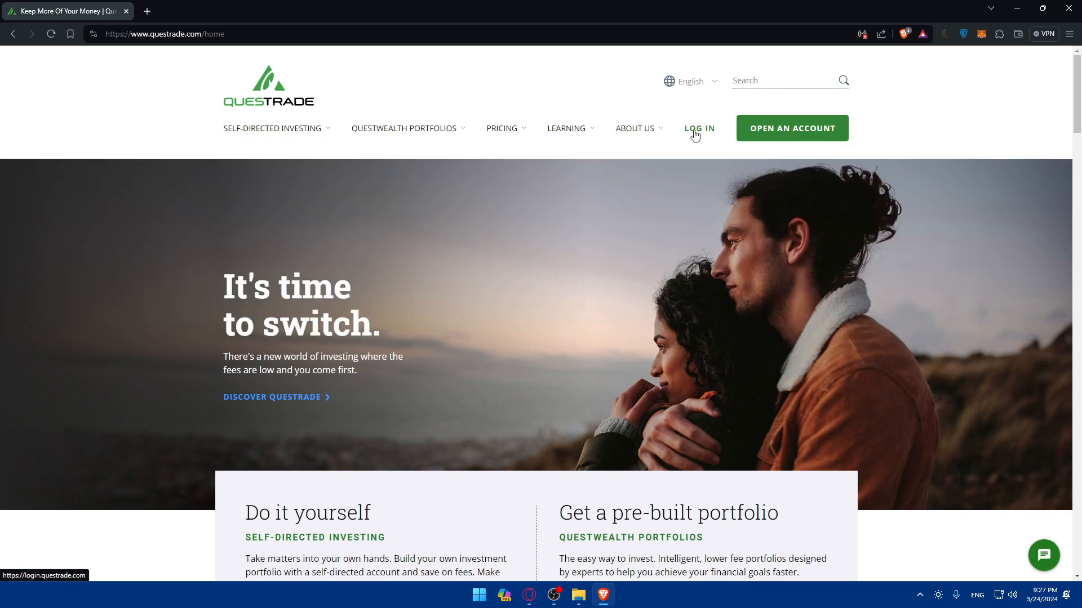
mouse_move(744, 164)
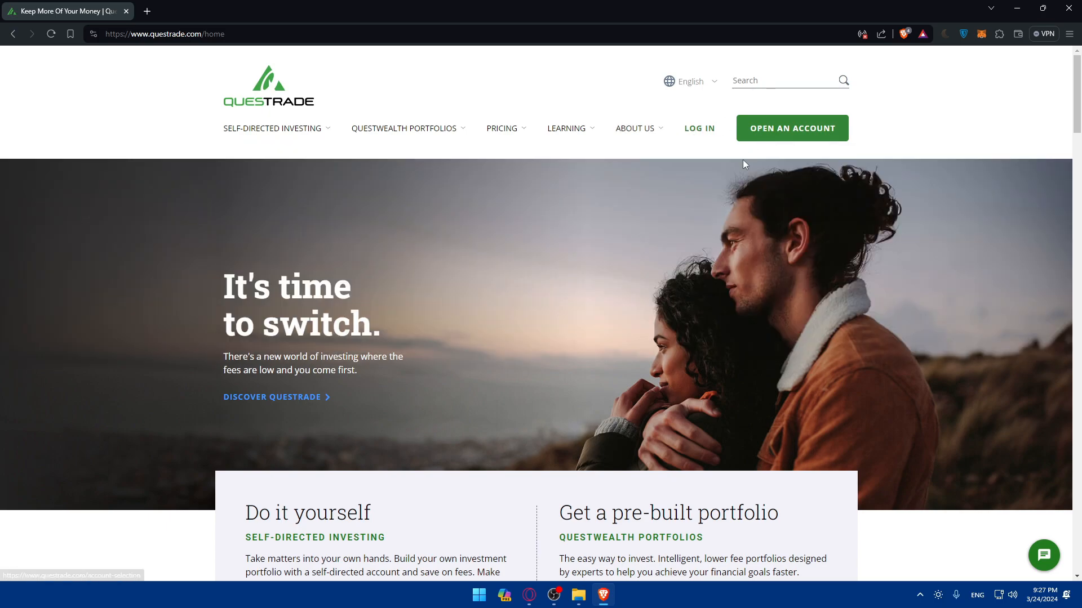
mouse_move(578, 207)
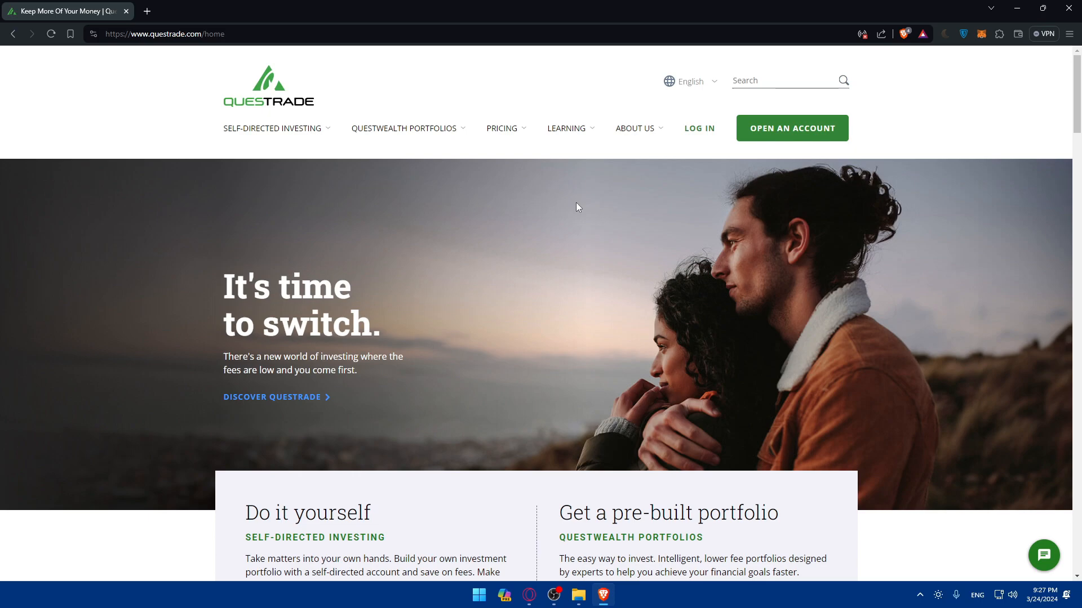
mouse_move(390, 243)
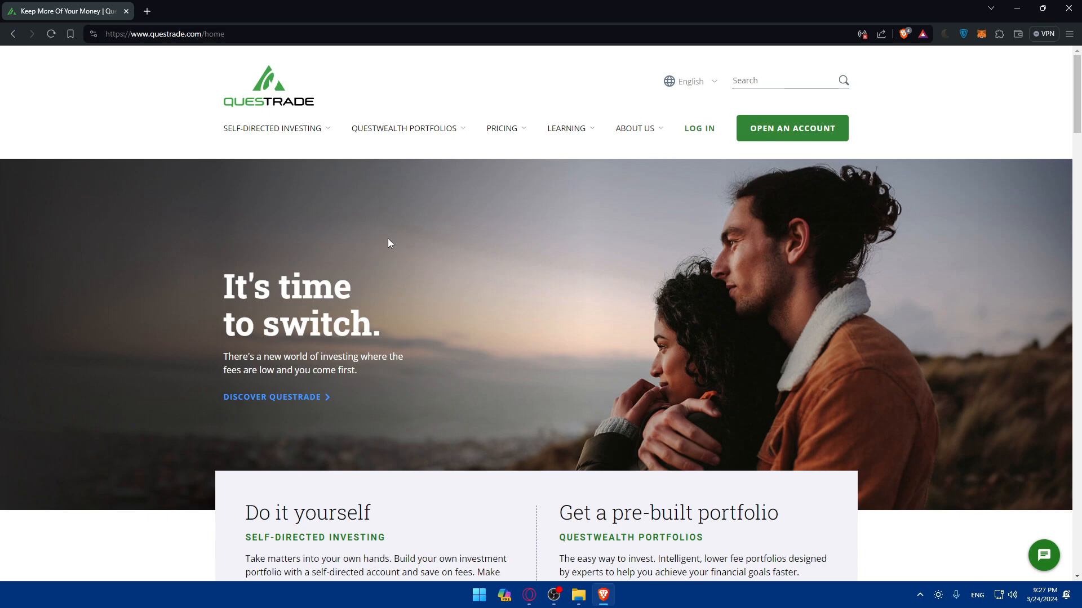
mouse_move(594, 257)
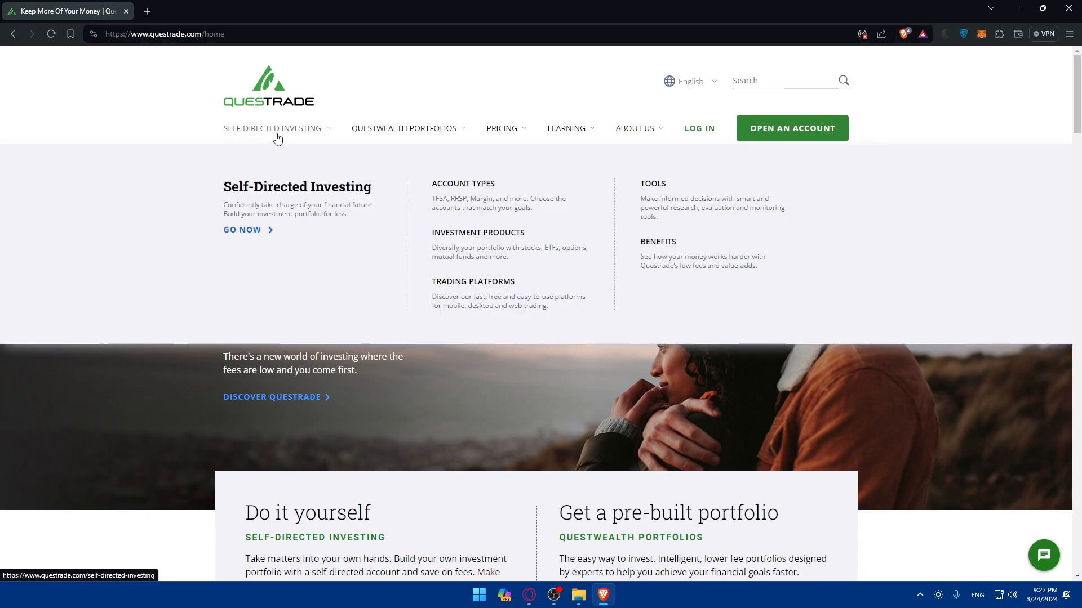
mouse_move(403, 128)
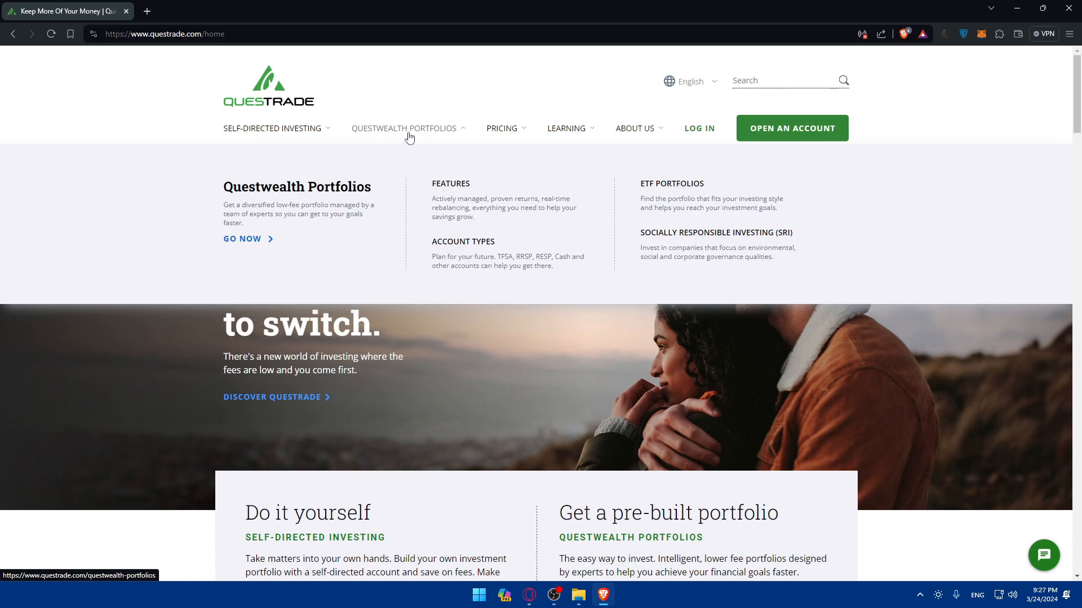
mouse_move(408, 131)
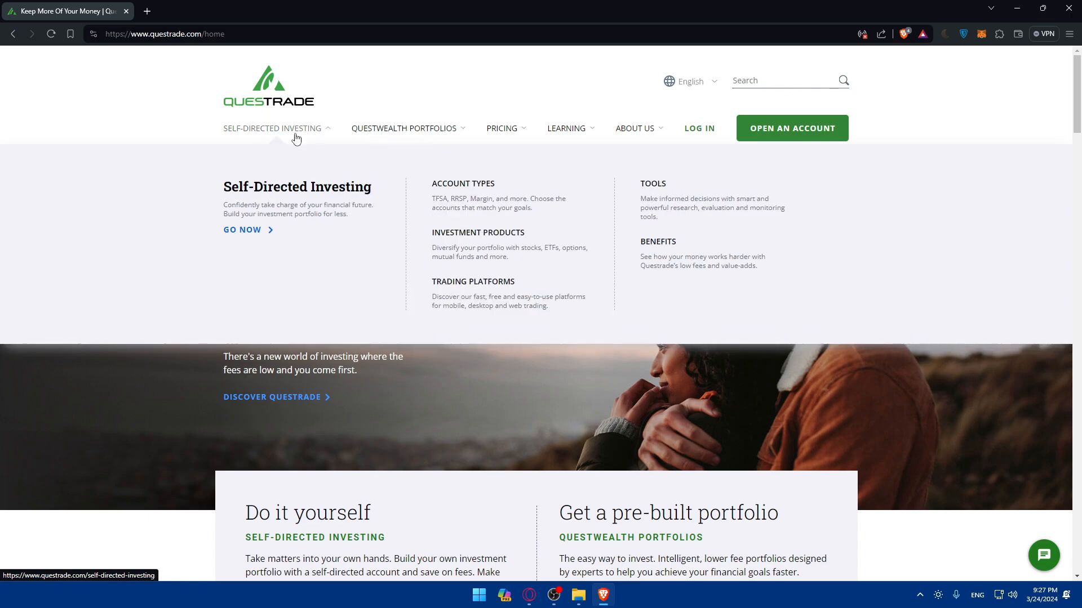
Open the Trading Platforms page, launch its Learn More sections in new tabs, and scroll through
click(473, 282)
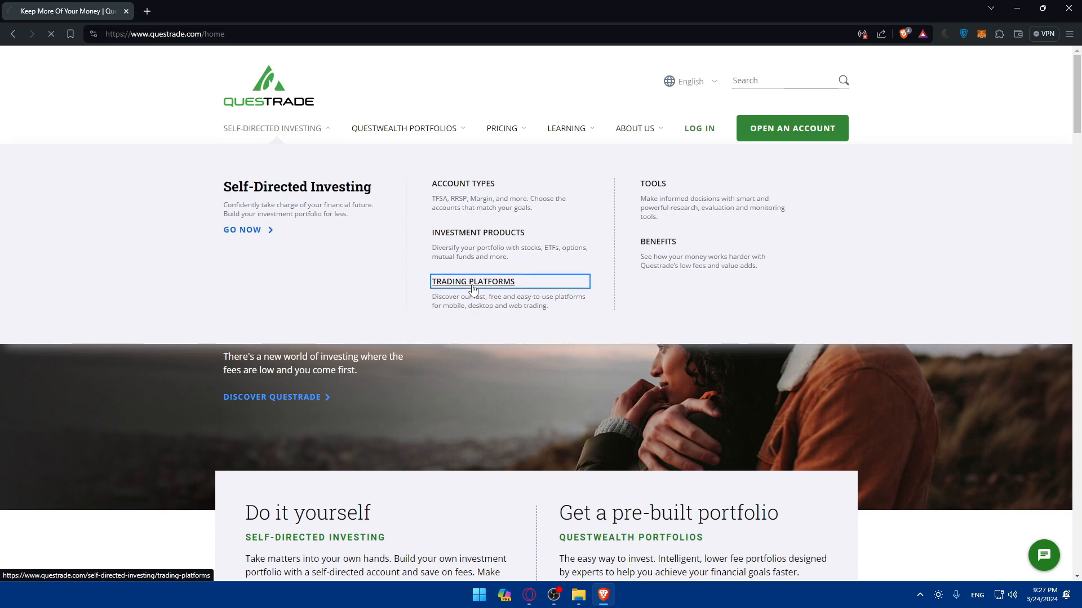
click(473, 281)
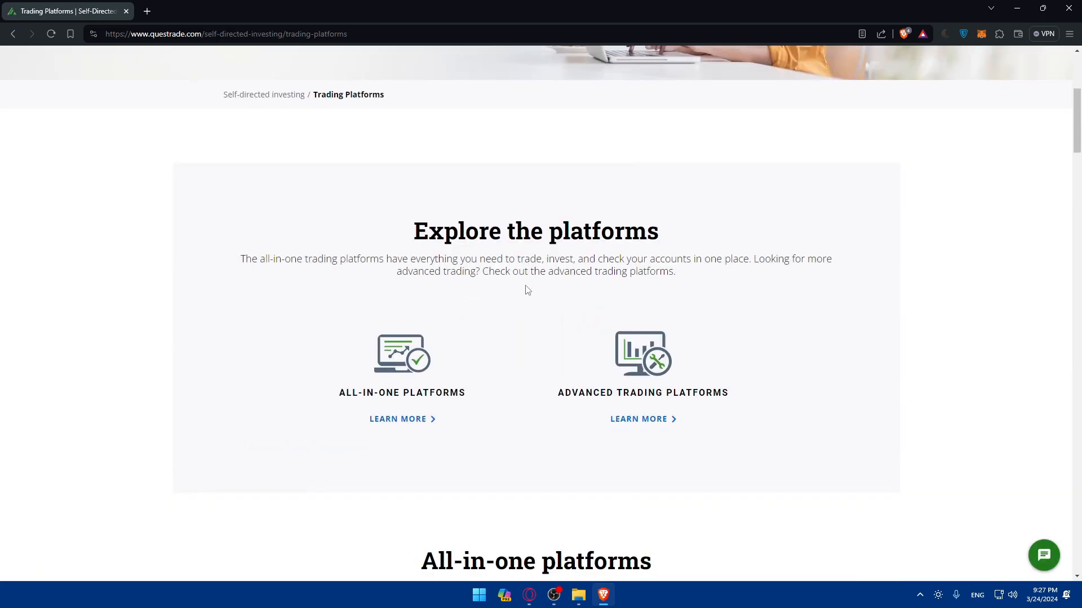
mouse_move(466, 398)
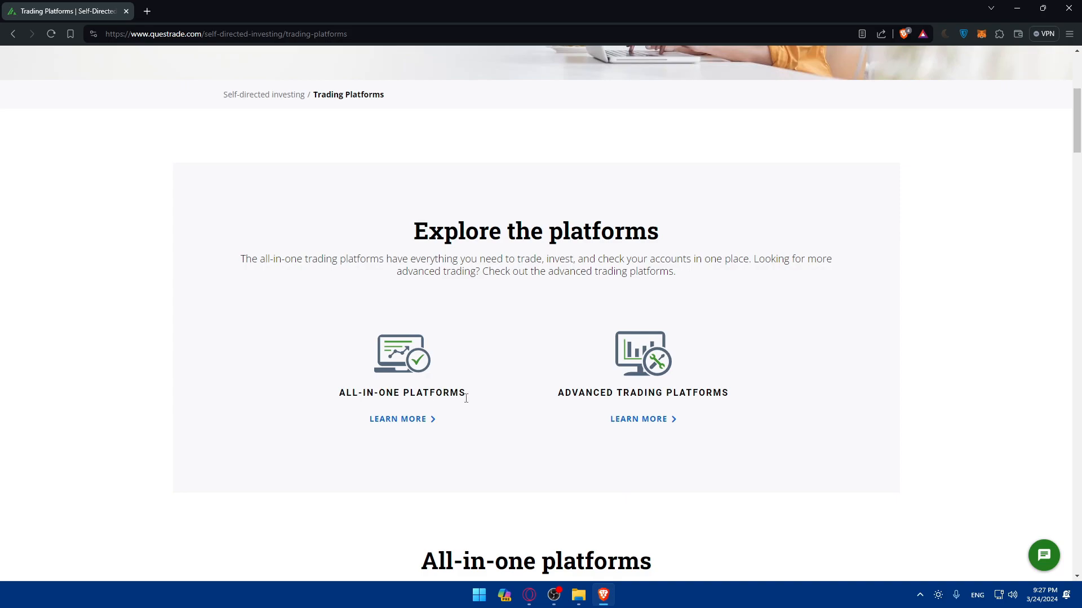
click(642, 419)
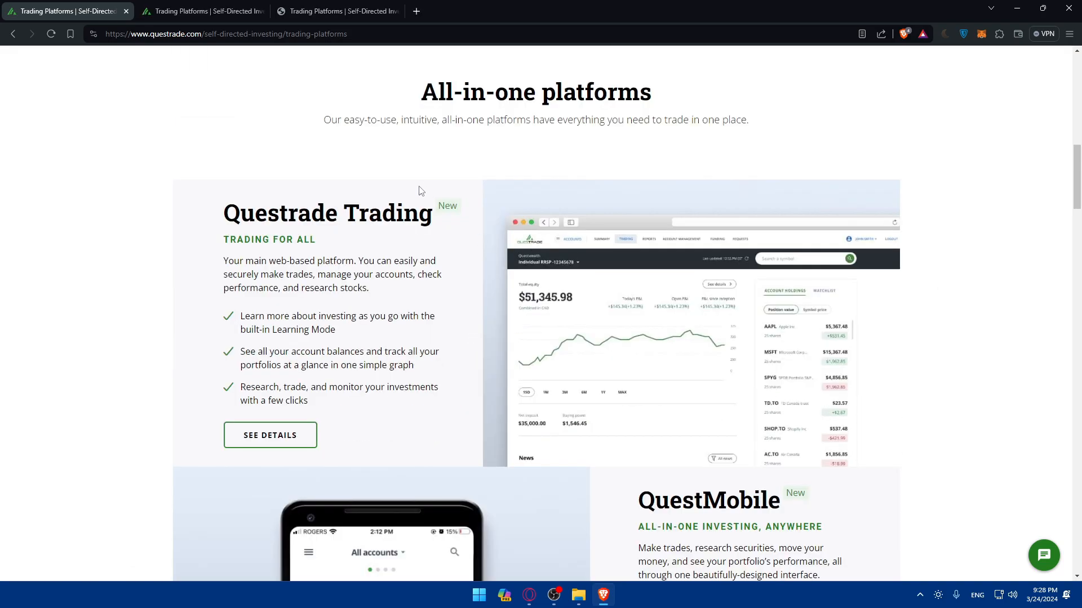
mouse_move(353, 185)
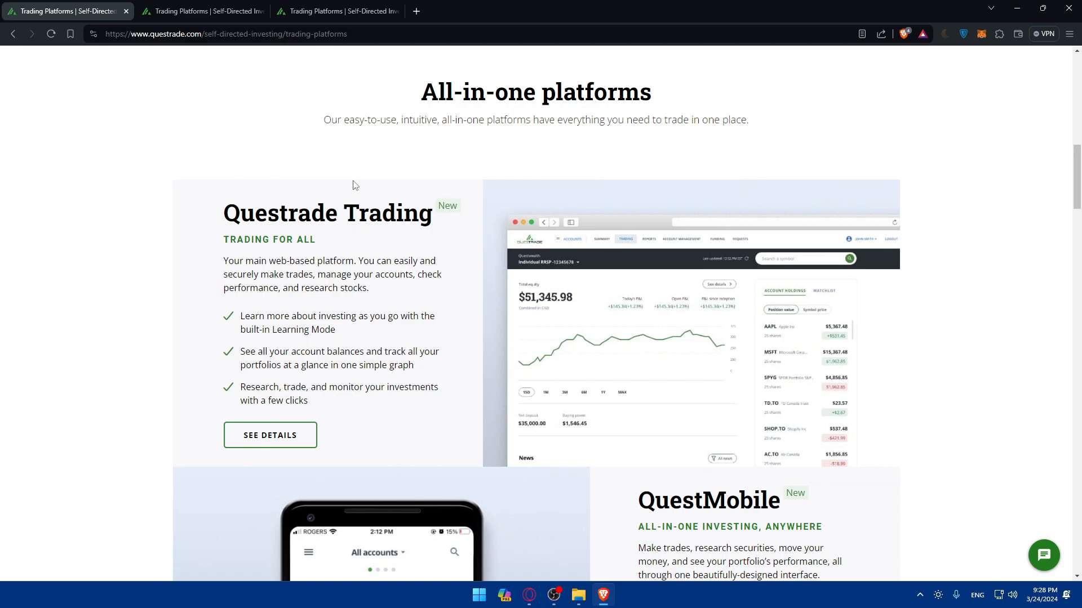
mouse_move(682, 270)
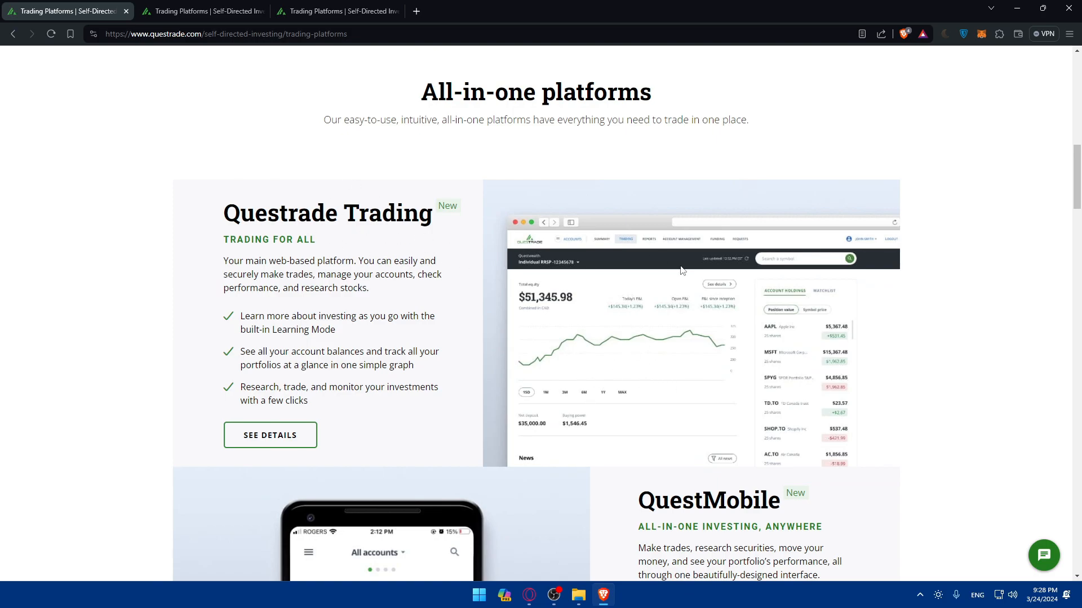
scroll(down, 3)
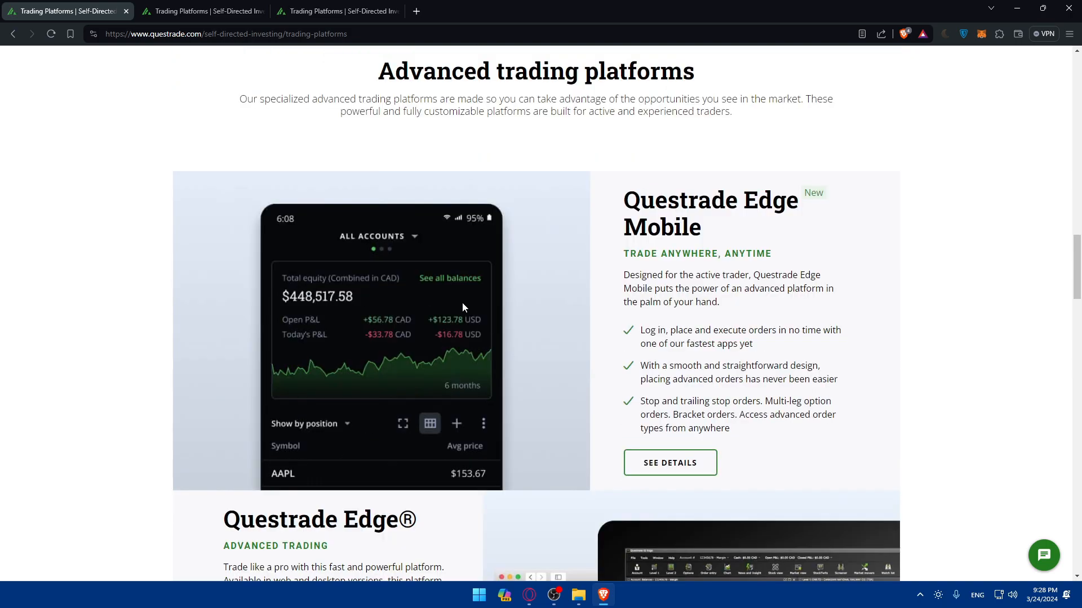
scroll(down, 3)
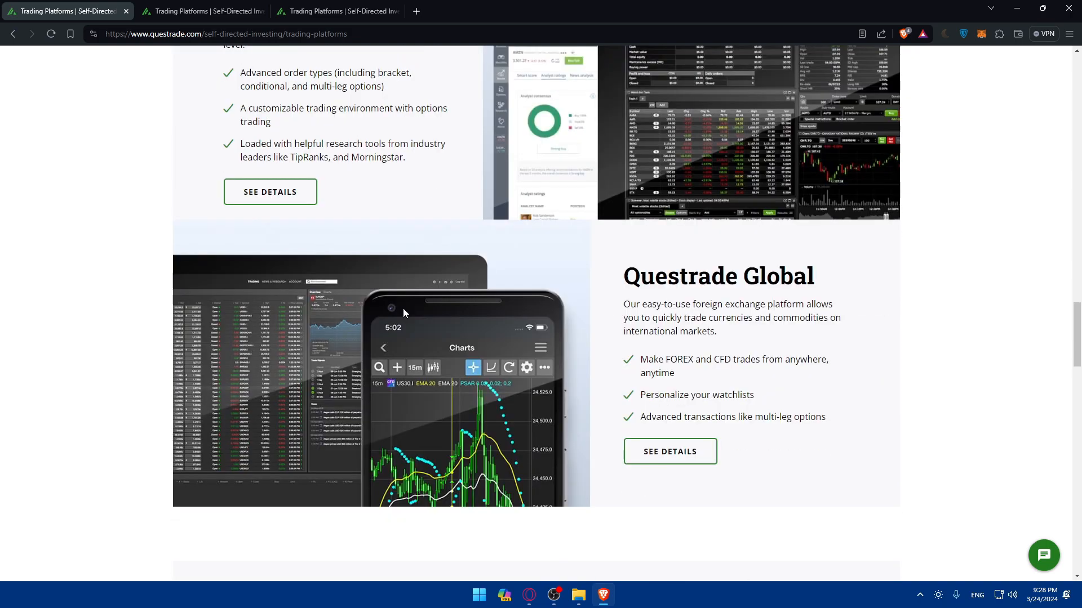
scroll(down, 3)
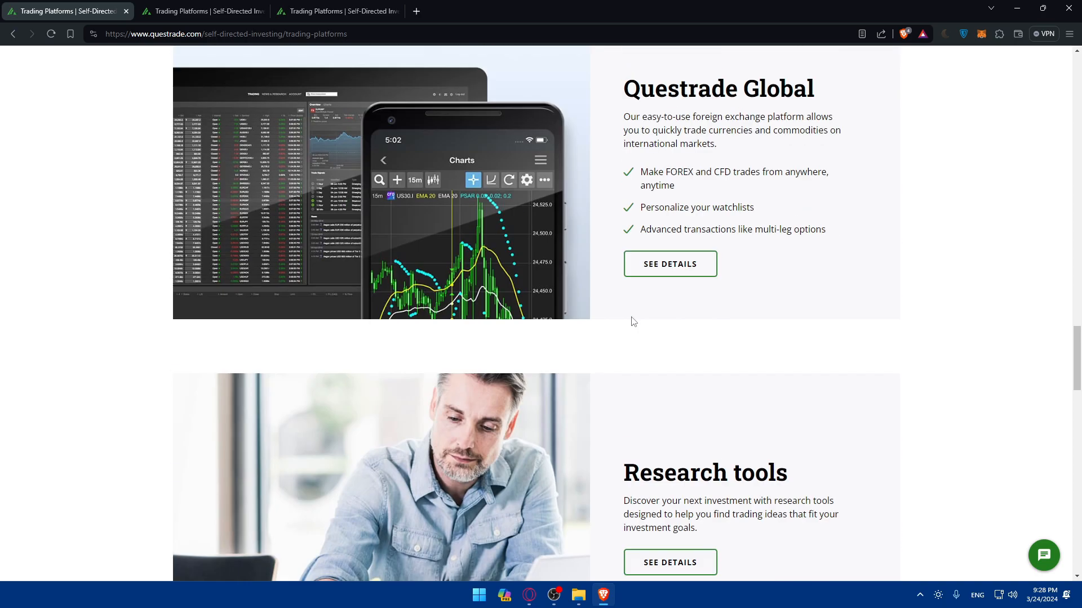
Review the all-in-one and advanced platform tabs, close them, and open Edge Mobile details
click(200, 11)
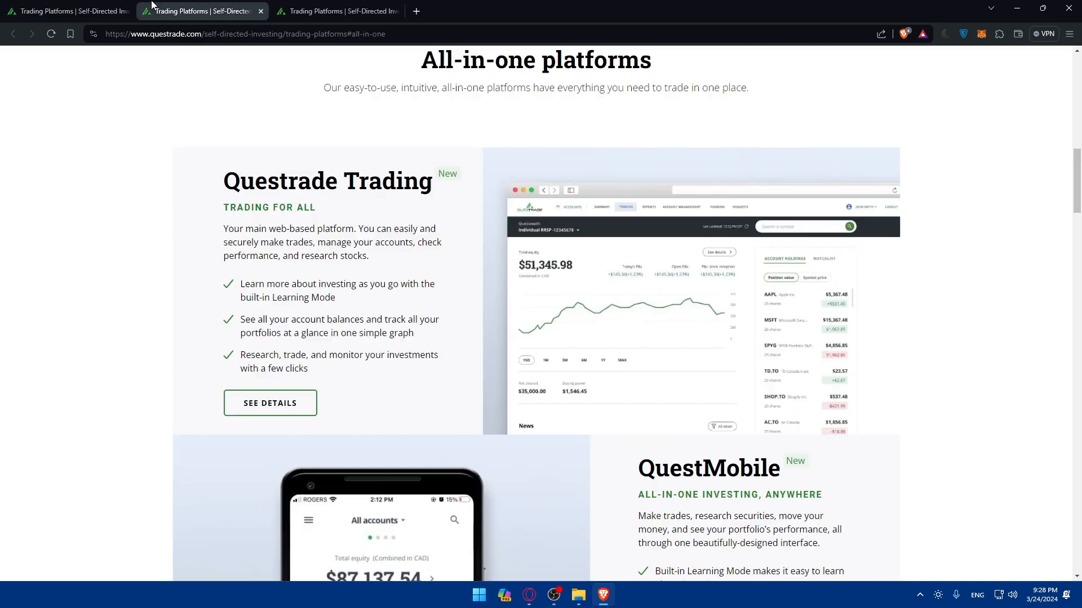
click(337, 11)
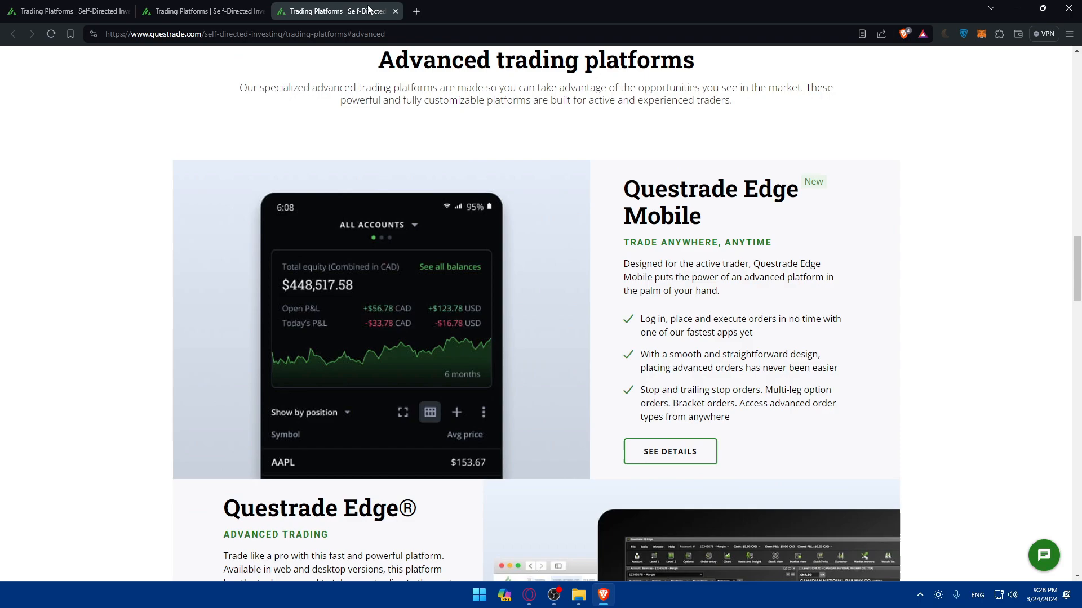
click(396, 11)
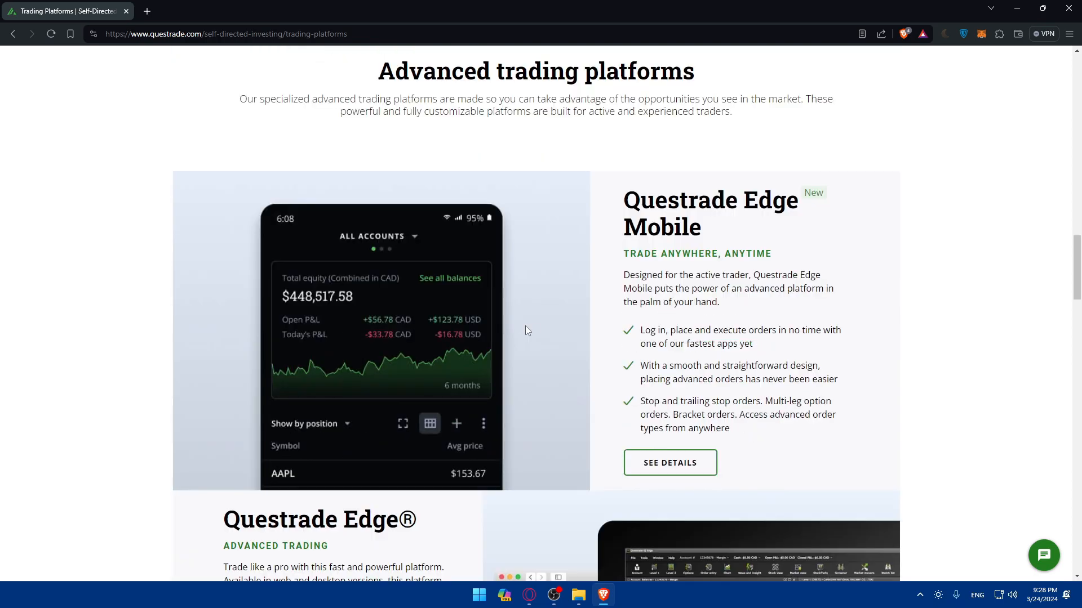
click(669, 462)
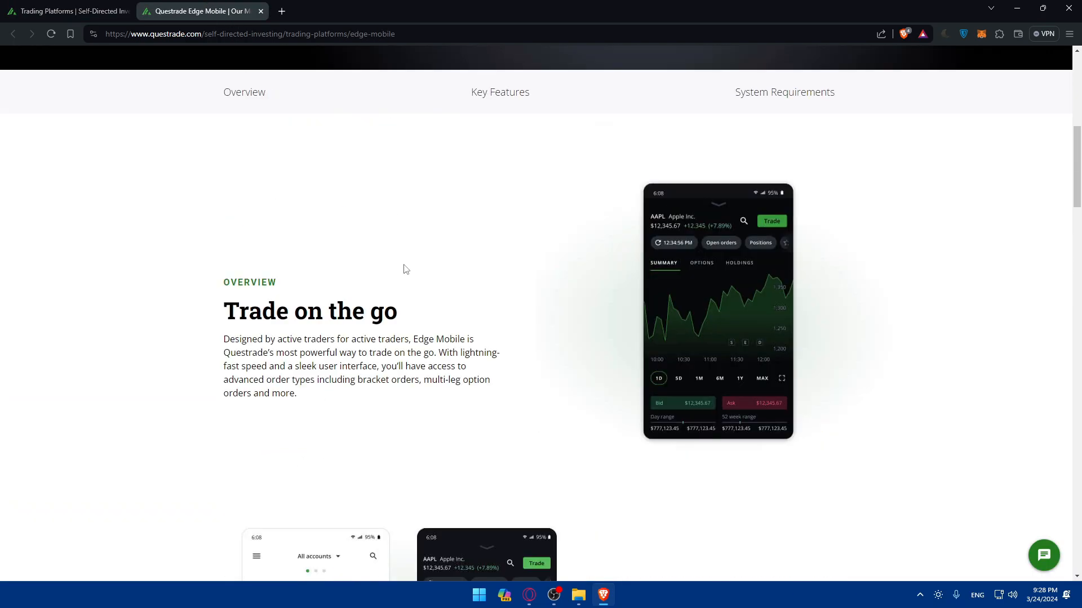
Scroll through Edge Mobile's overview, key features, system requirements and FAQ, then start a blank tab
scroll(down, 3)
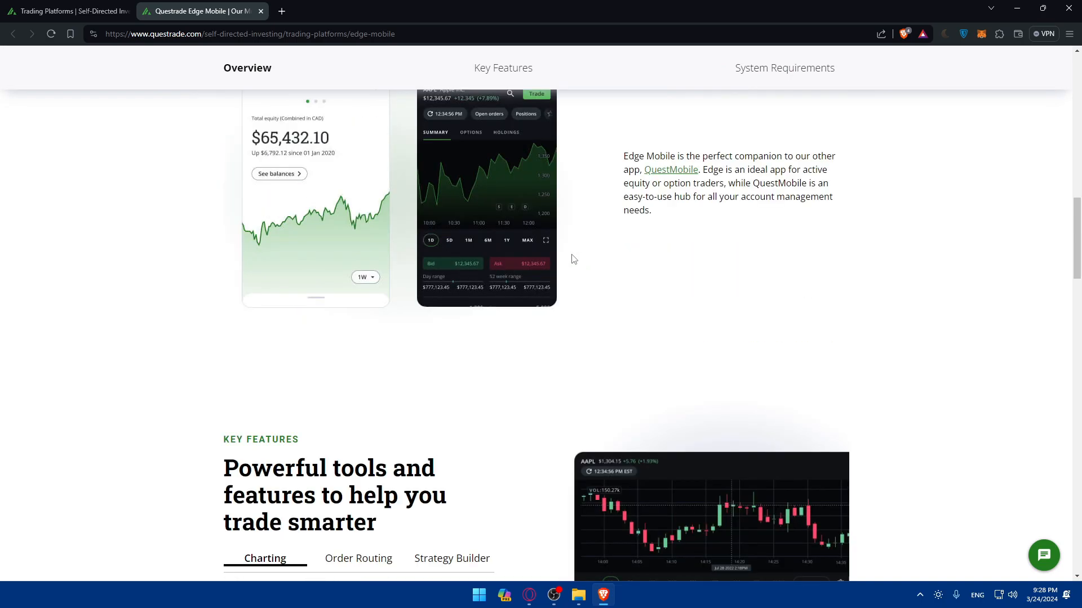
scroll(down, 3)
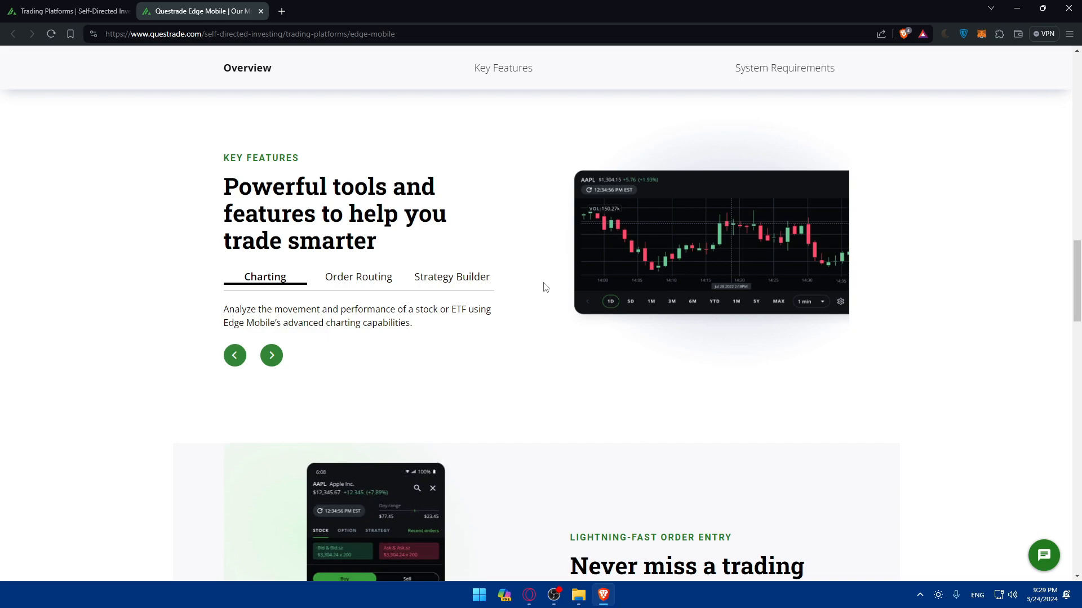
mouse_move(500, 282)
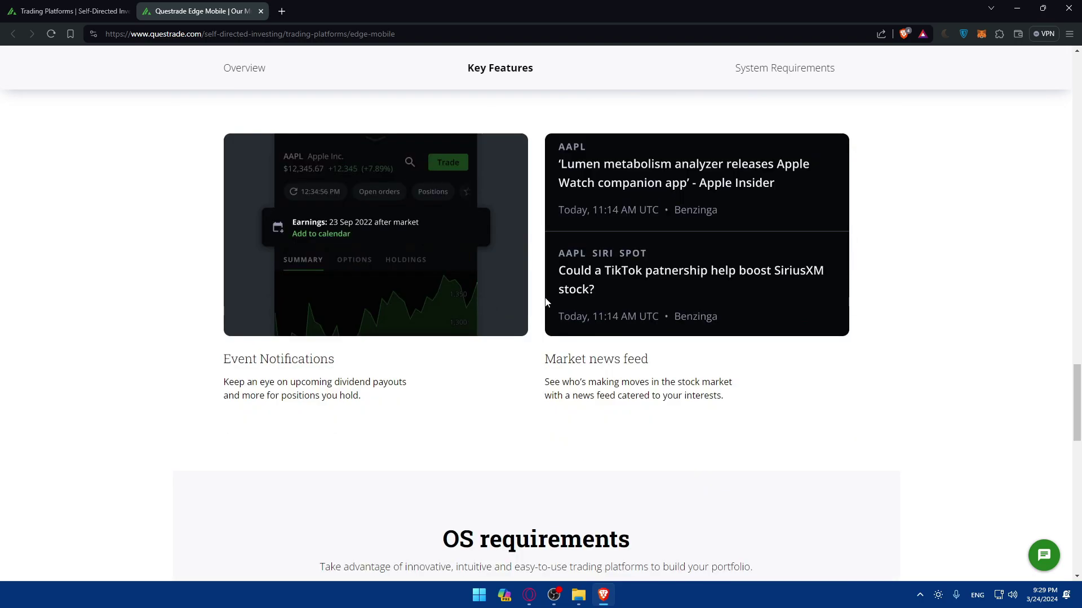
scroll(down, 3)
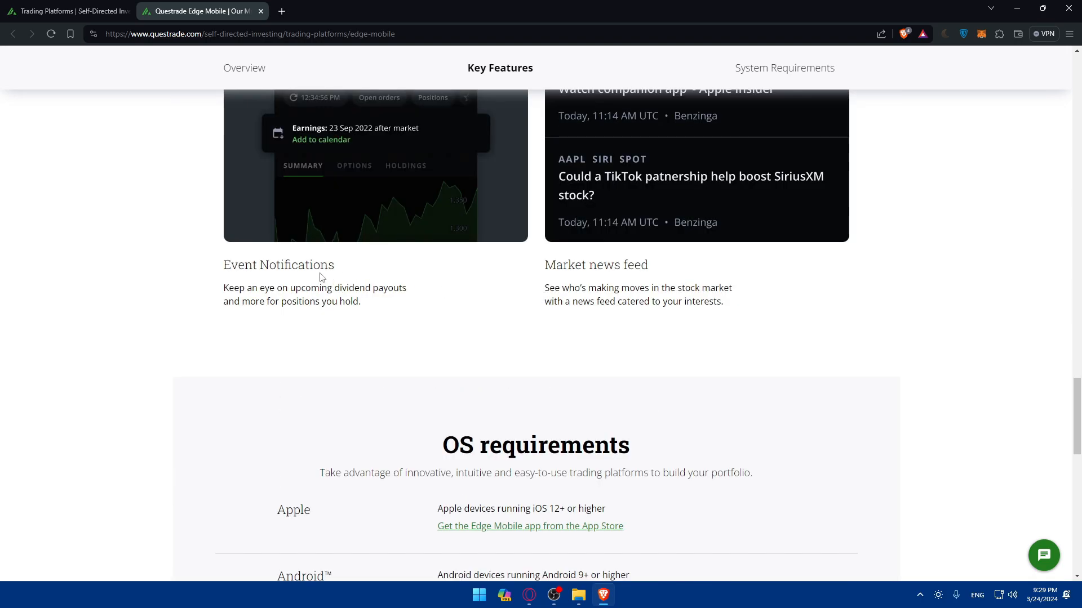
mouse_move(513, 295)
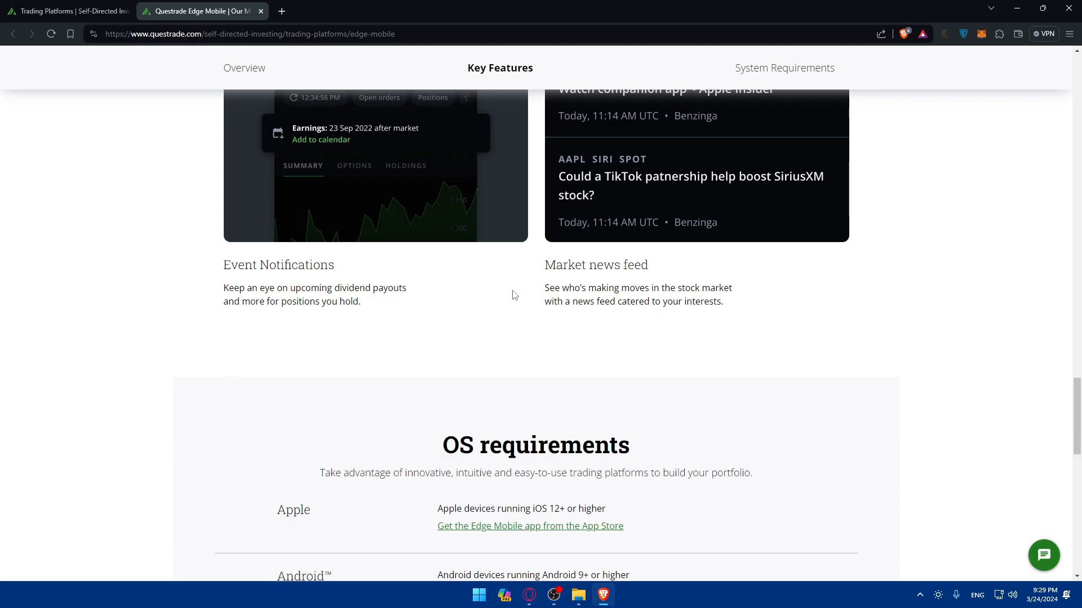
mouse_move(528, 302)
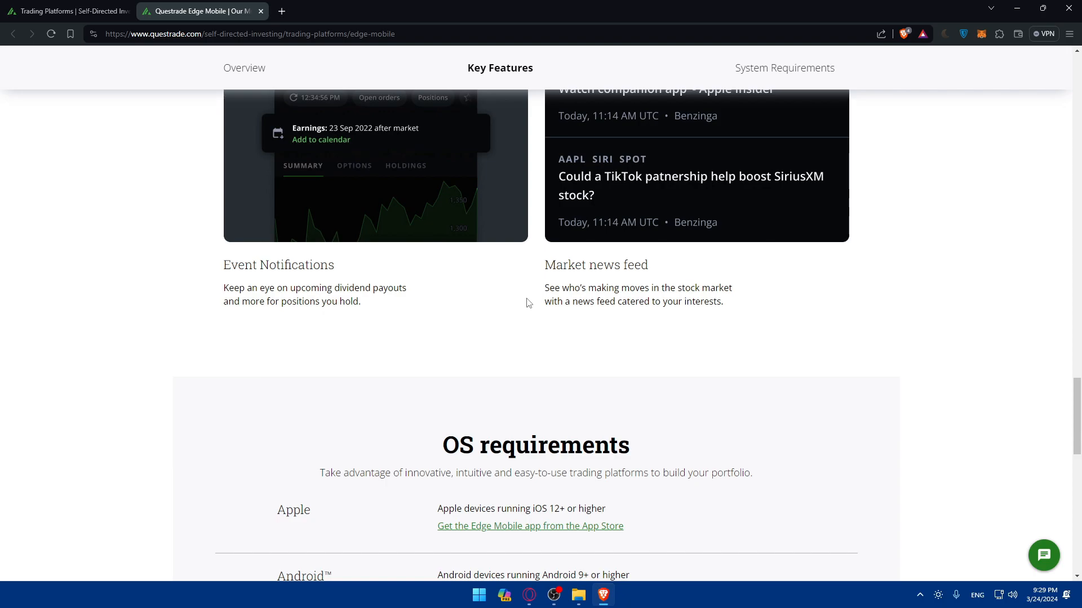
mouse_move(633, 268)
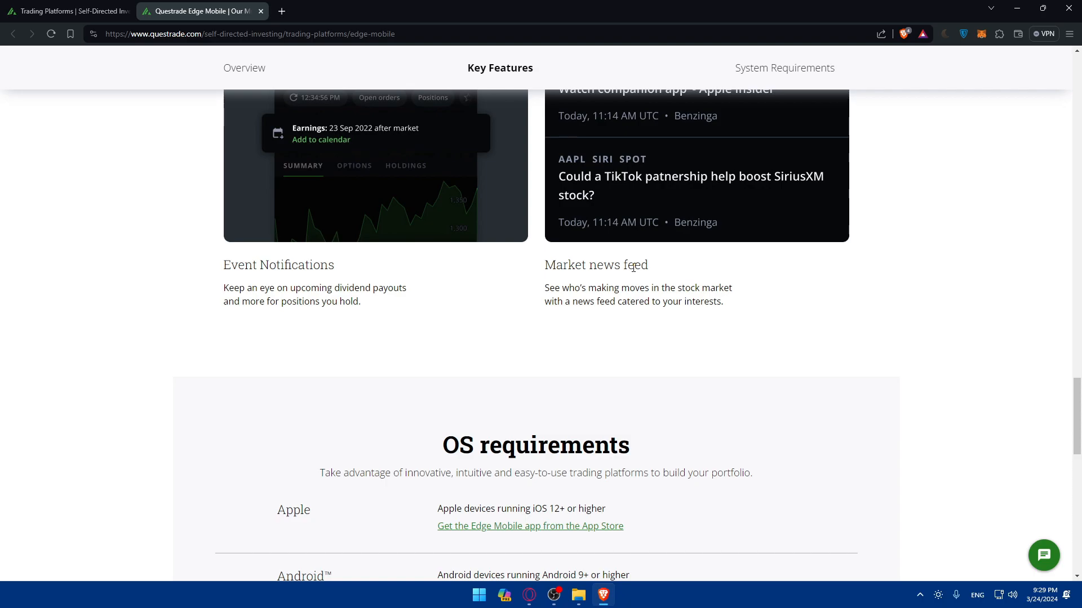
mouse_move(332, 73)
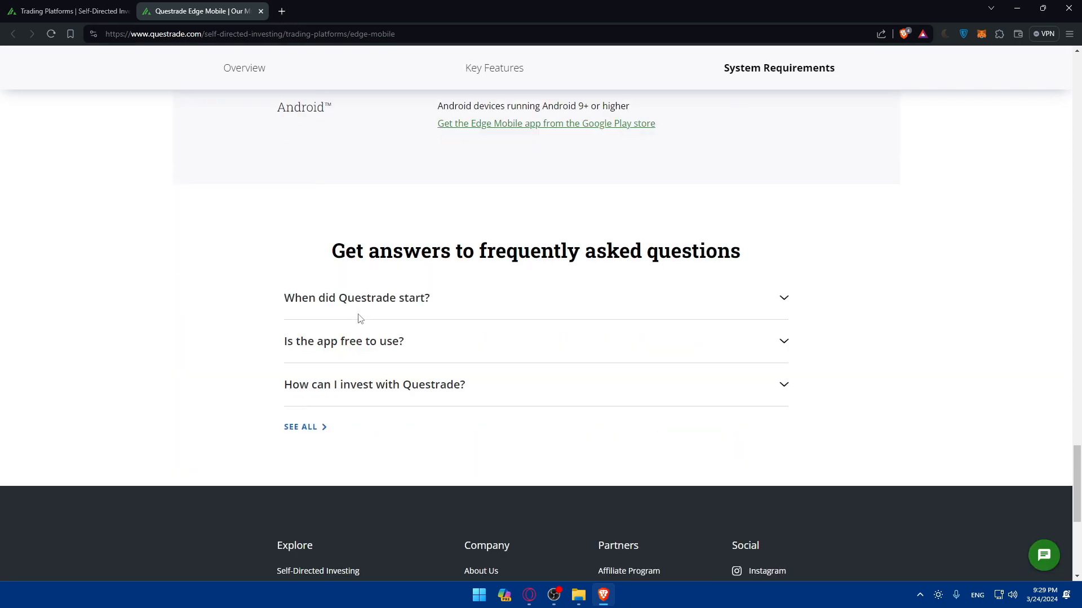
click(416, 11)
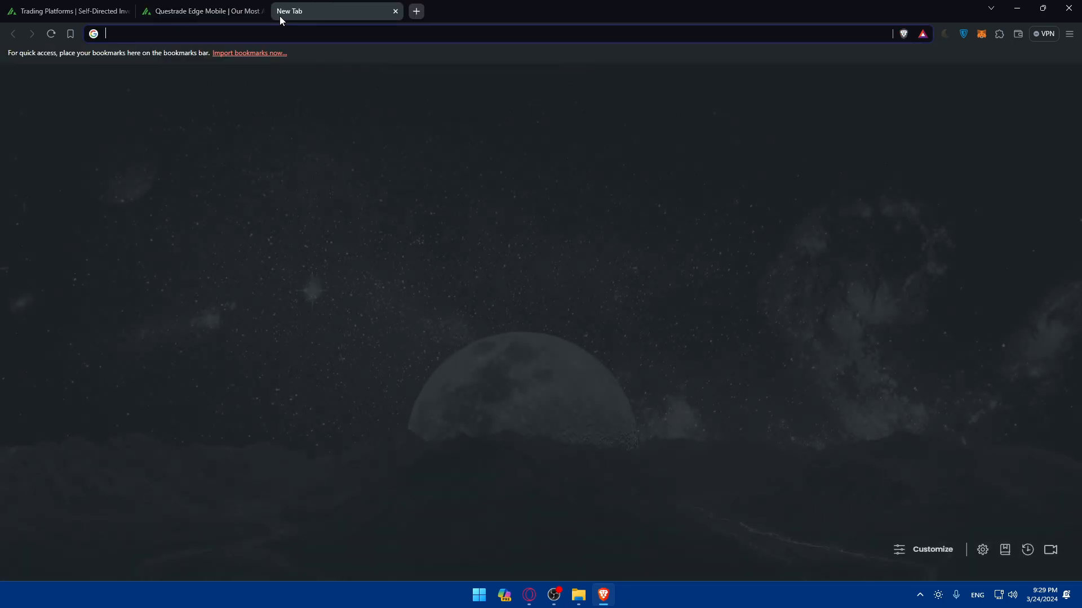
Search Google for 'trade option on questrade'
text(trd)
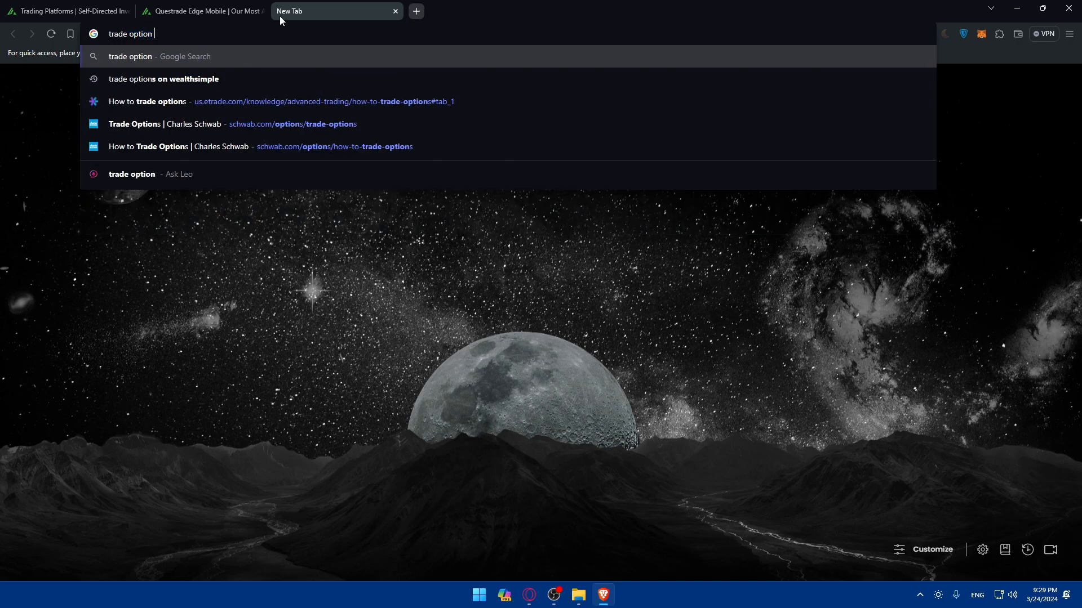
text(on quest)
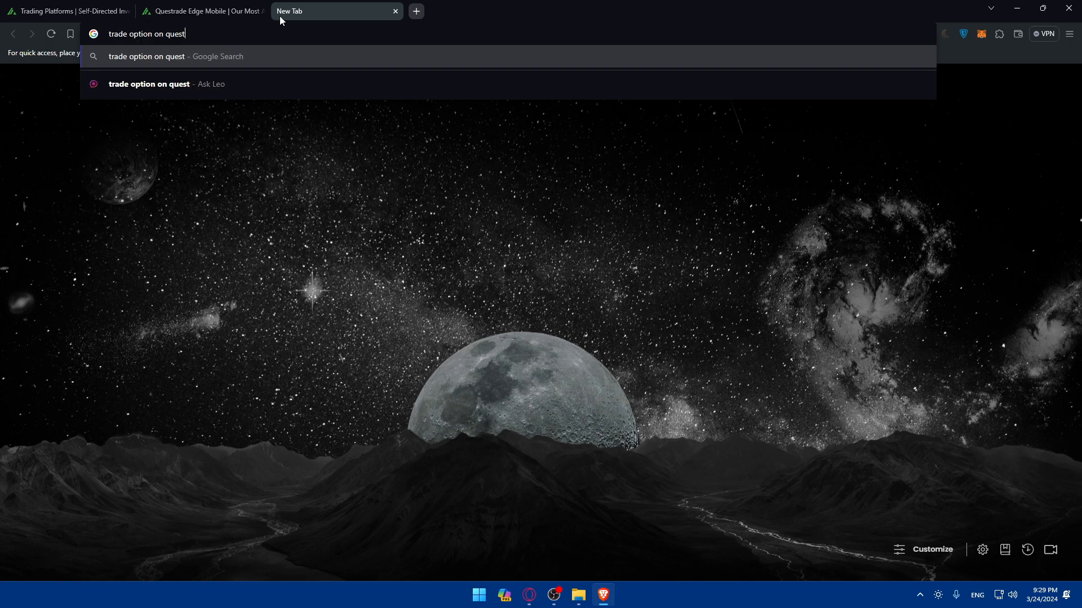
key(Return)
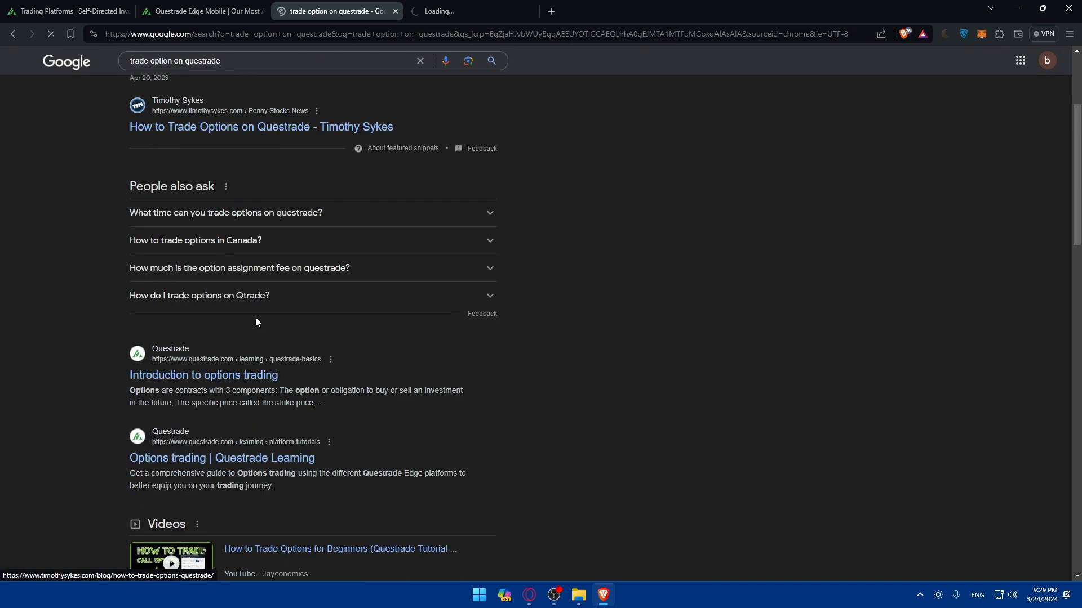
click(170, 559)
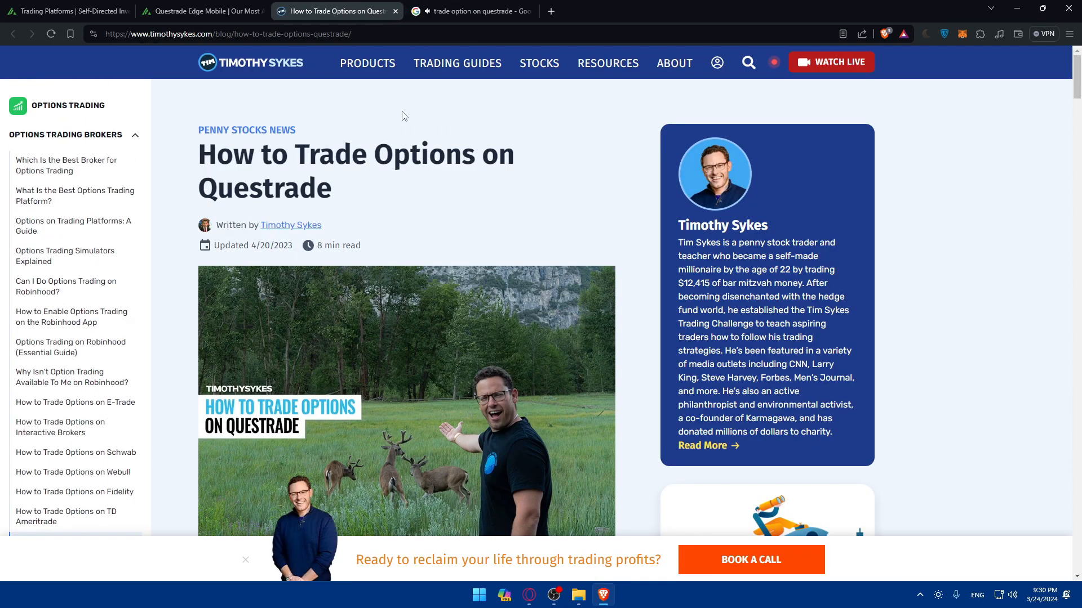
scroll(down, 3)
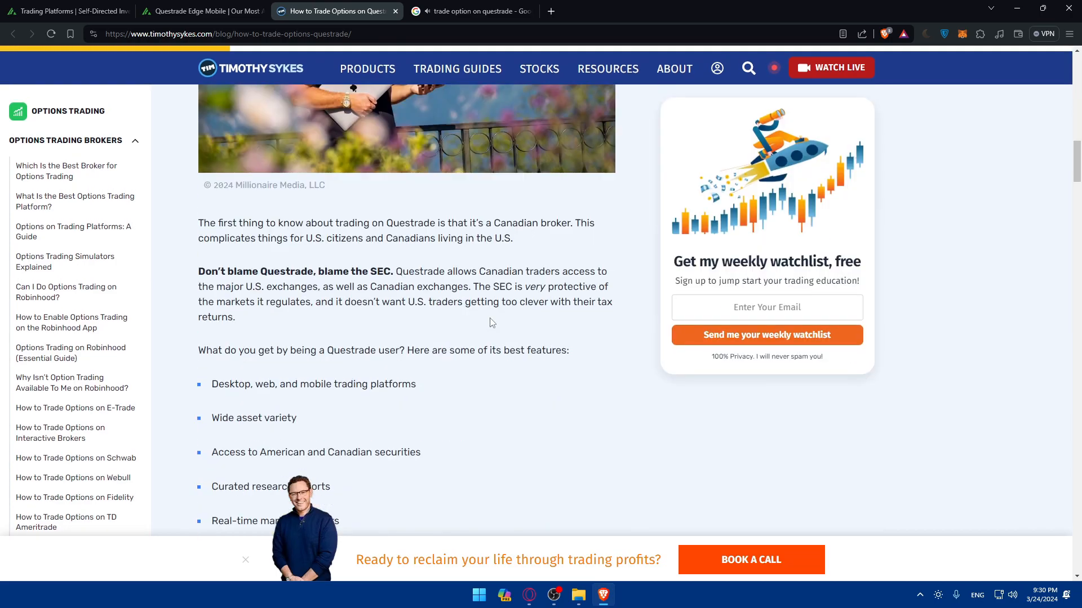
scroll(down, 3)
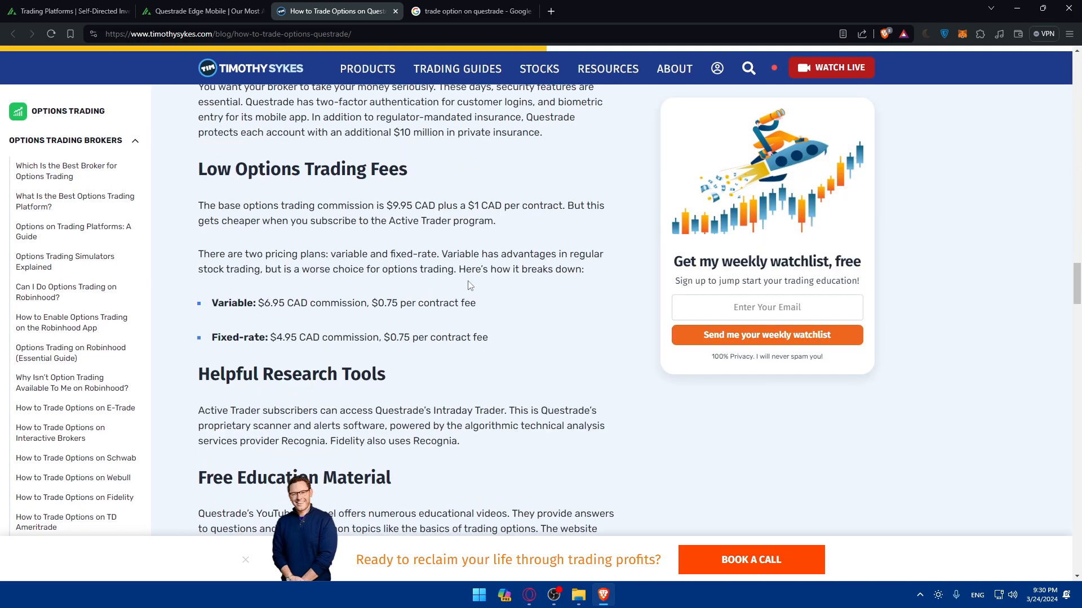
scroll(down, 3)
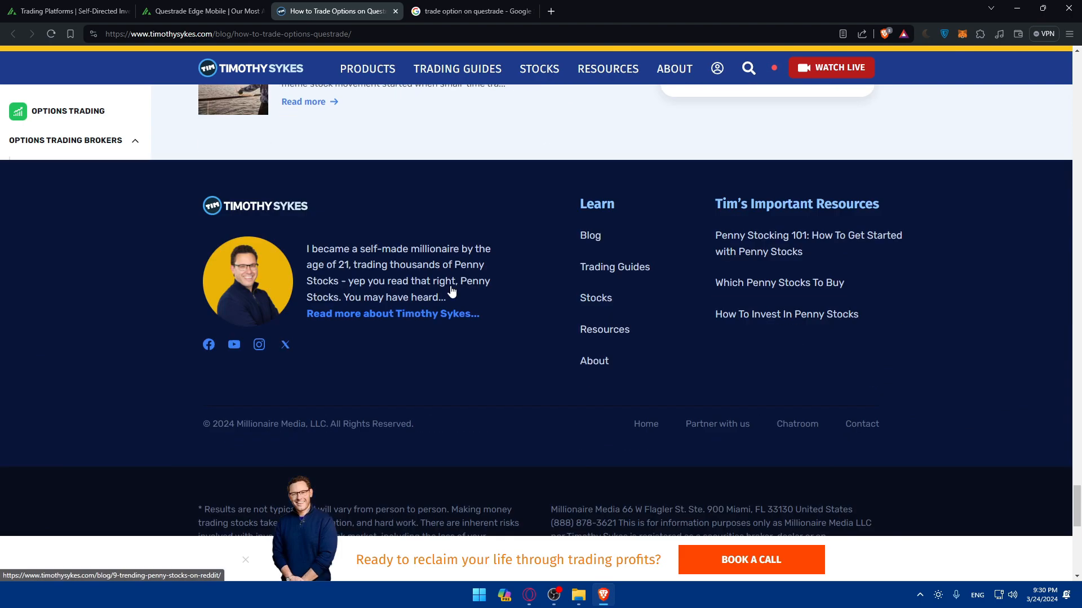
Open the Jayconomics options tutorial video in a new tab and return to the search results
click(335, 12)
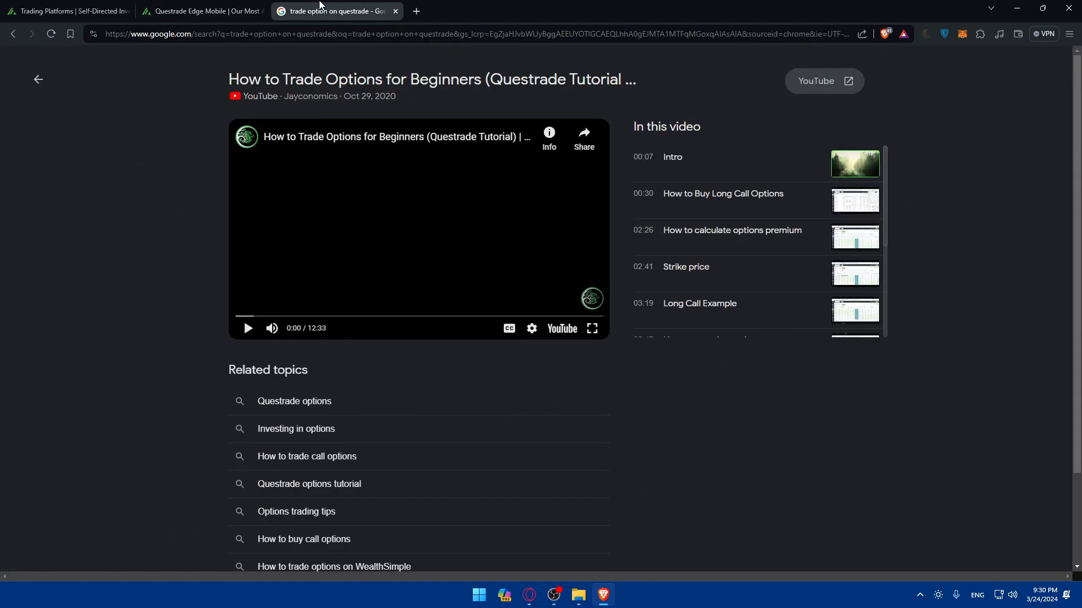
click(823, 81)
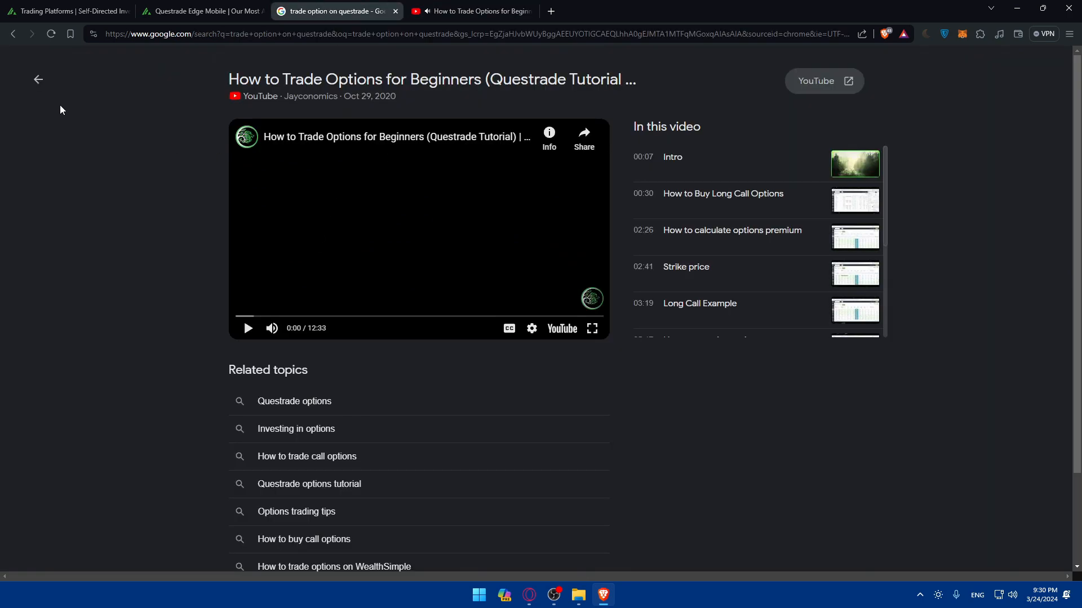
click(37, 80)
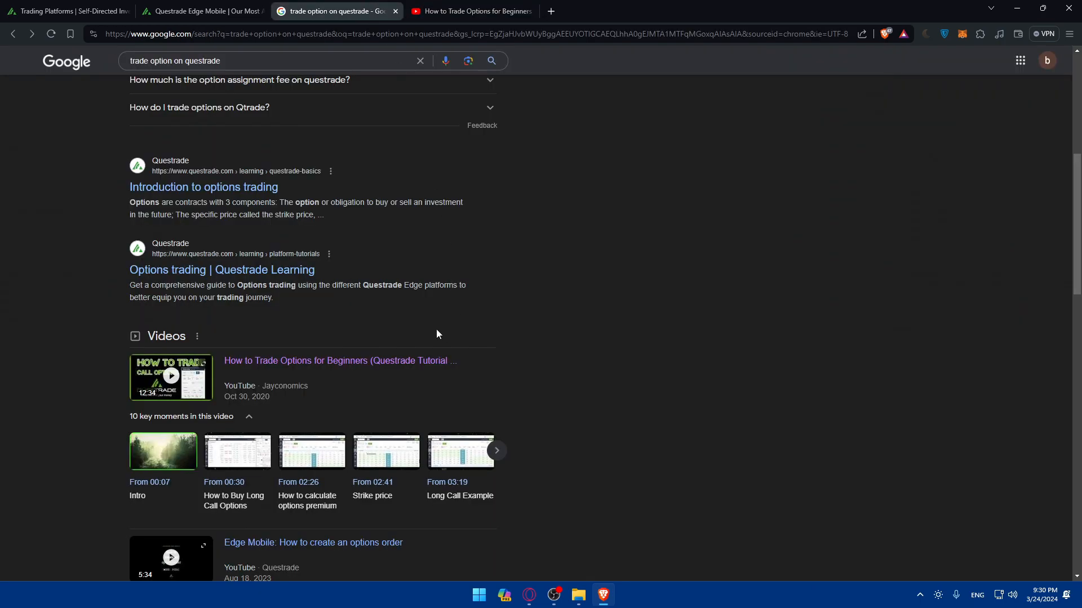
scroll(down, 3)
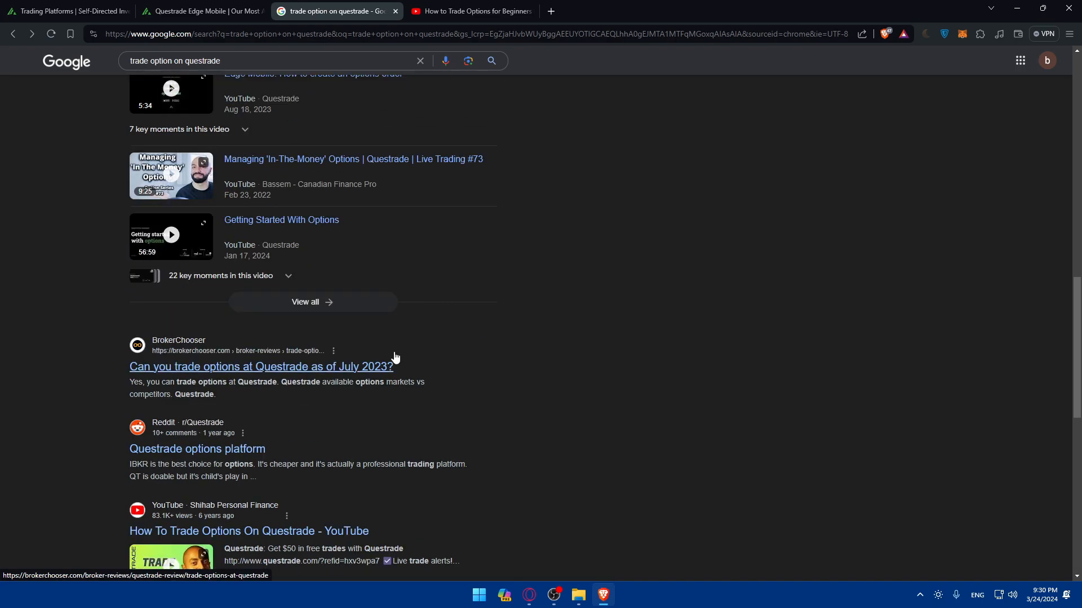
scroll(up, 3)
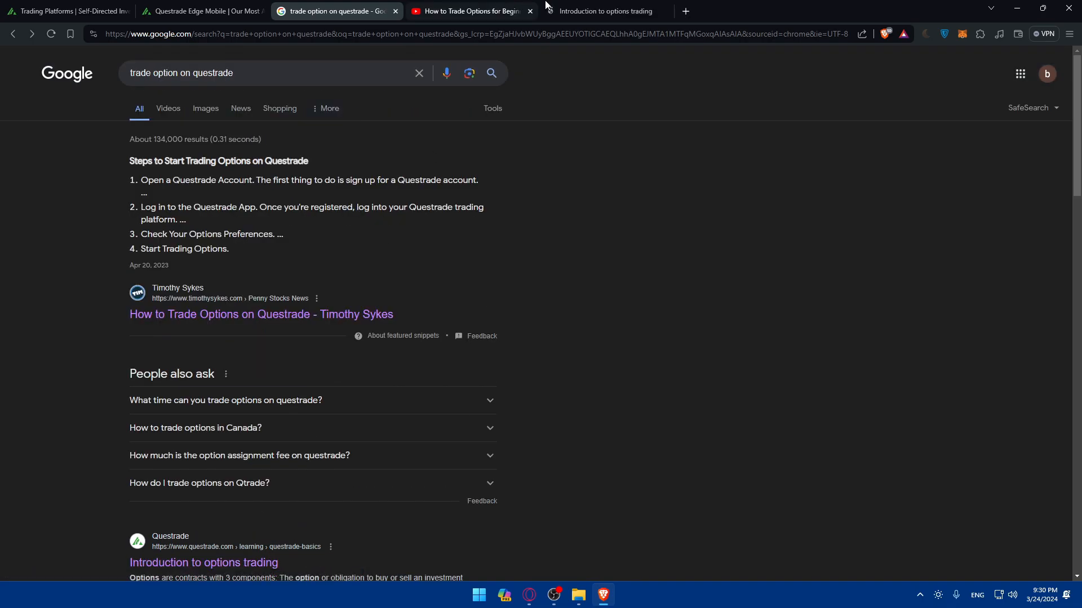
Read the Introduction to options trading article down to the options chain and columns section
click(604, 11)
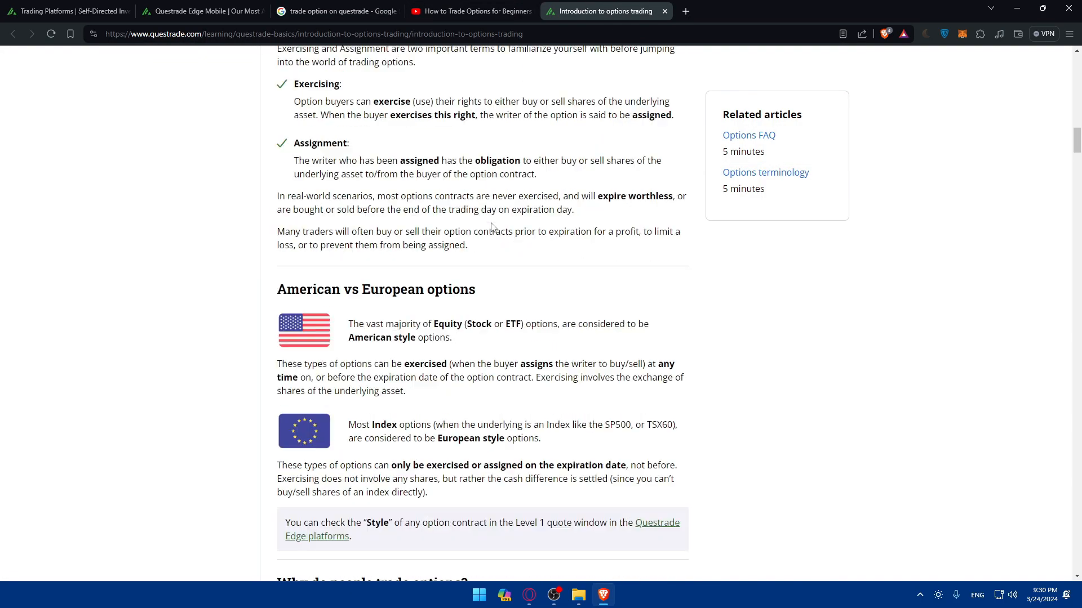
scroll(down, 3)
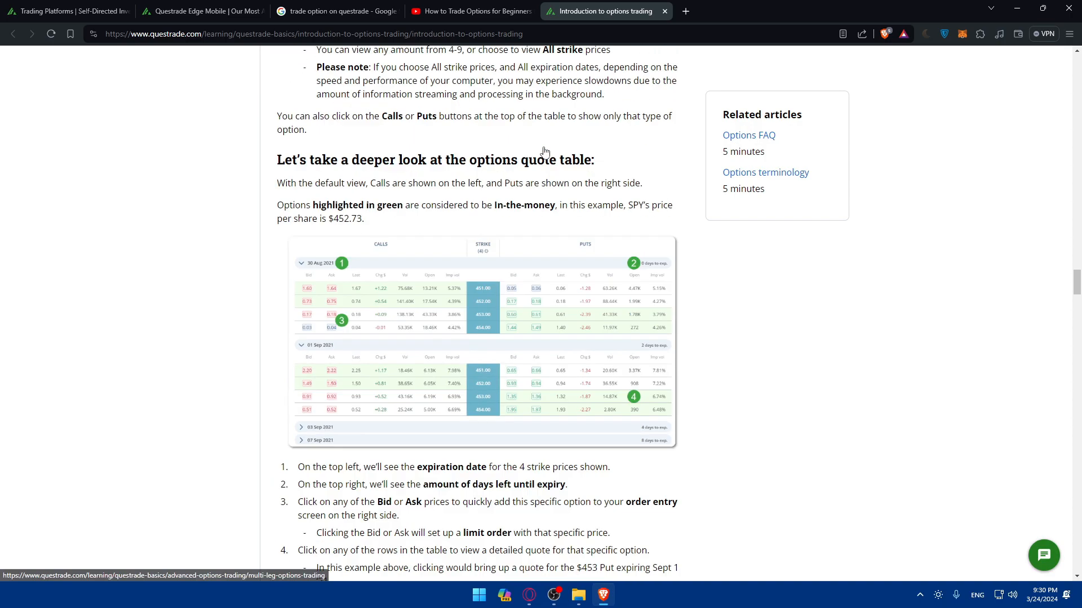
scroll(up, 3)
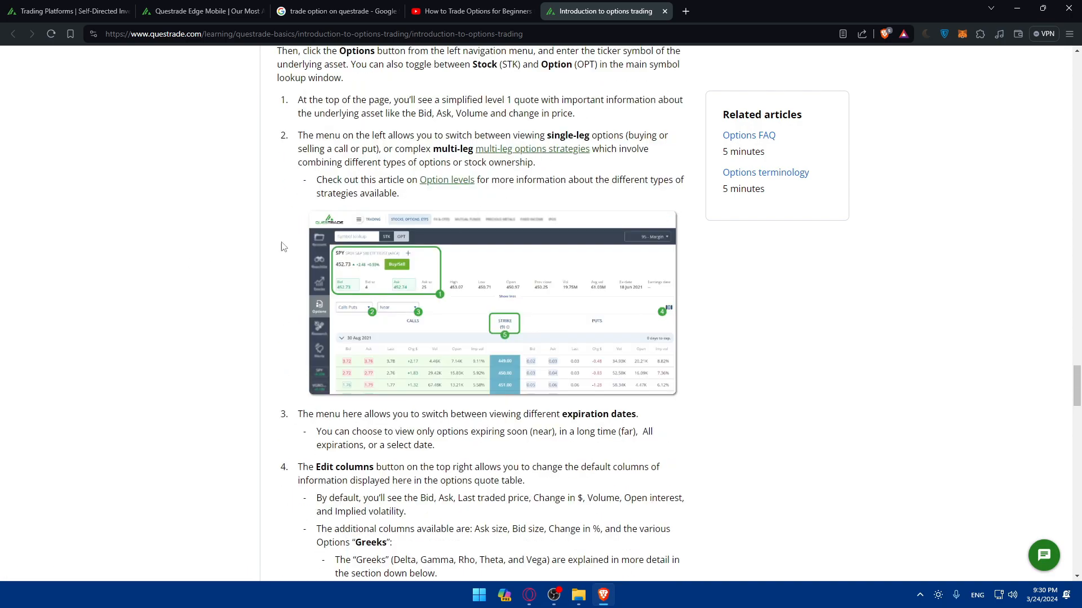
mouse_move(544, 299)
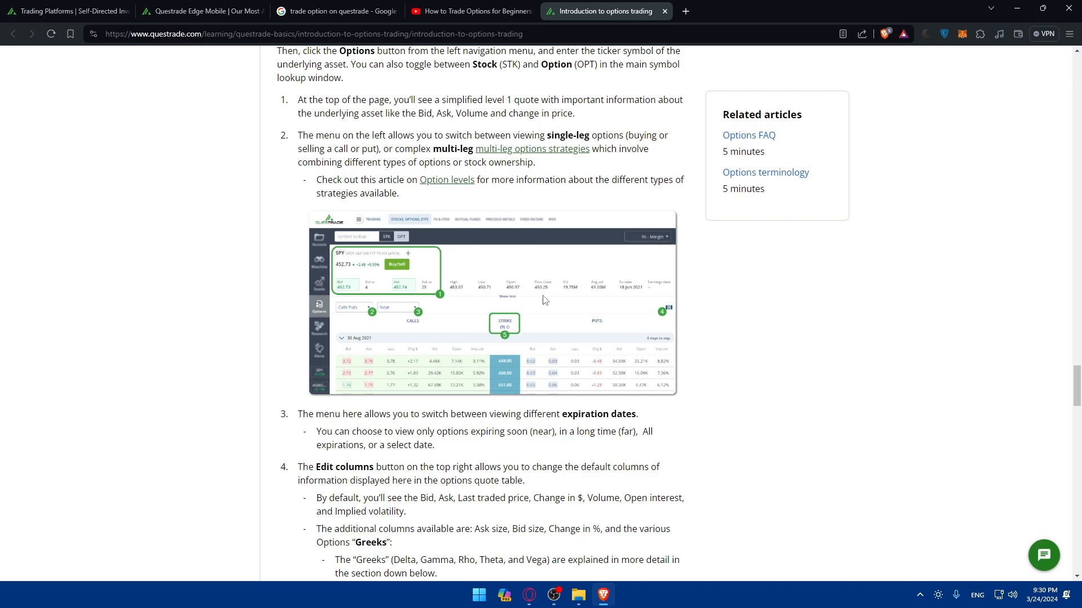
mouse_move(521, 336)
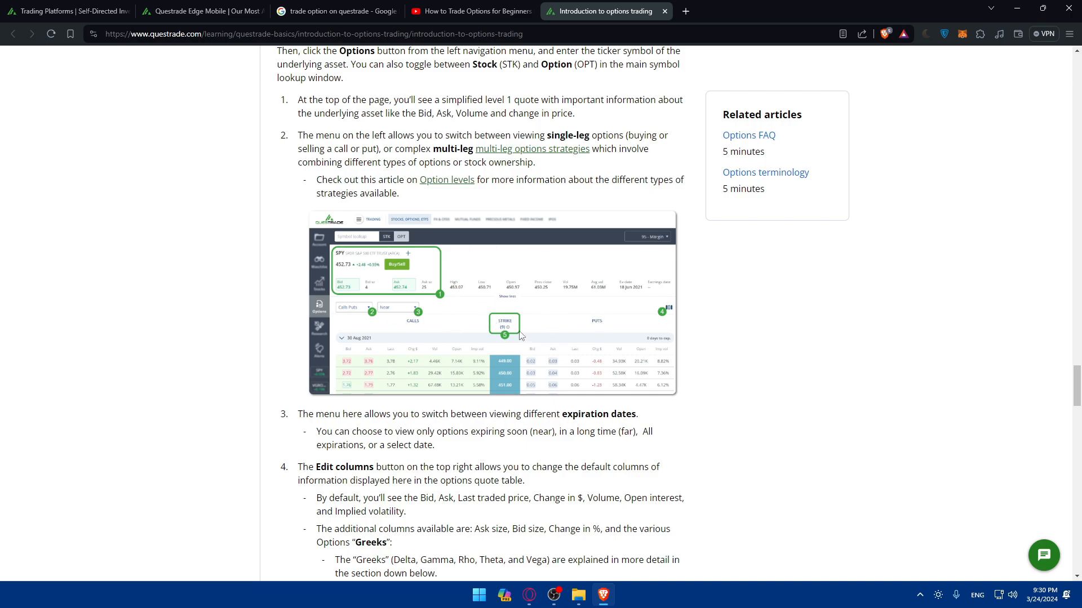
mouse_move(519, 300)
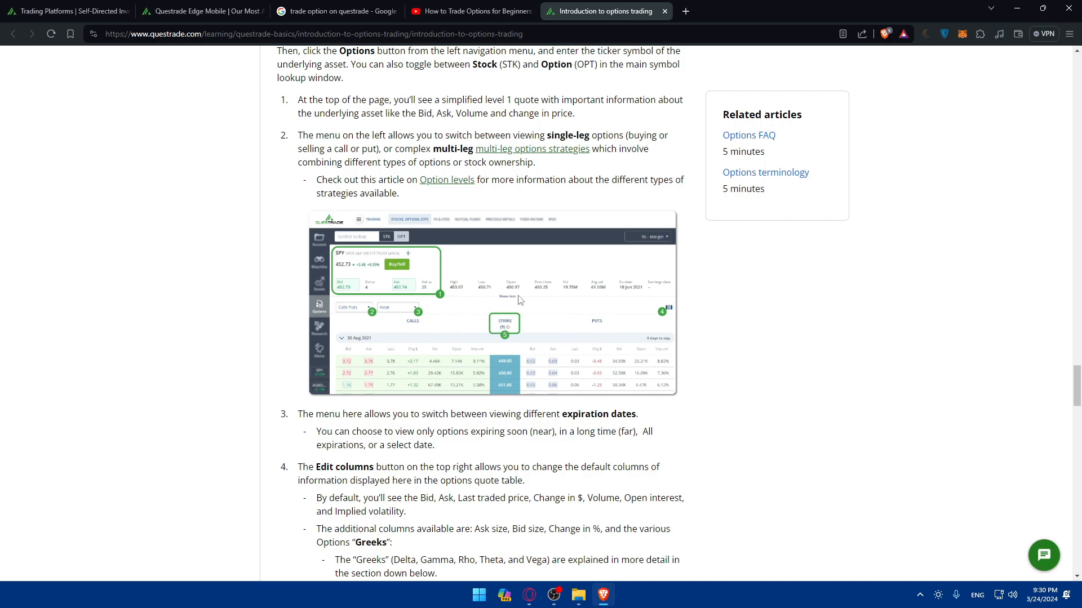
mouse_move(280, 360)
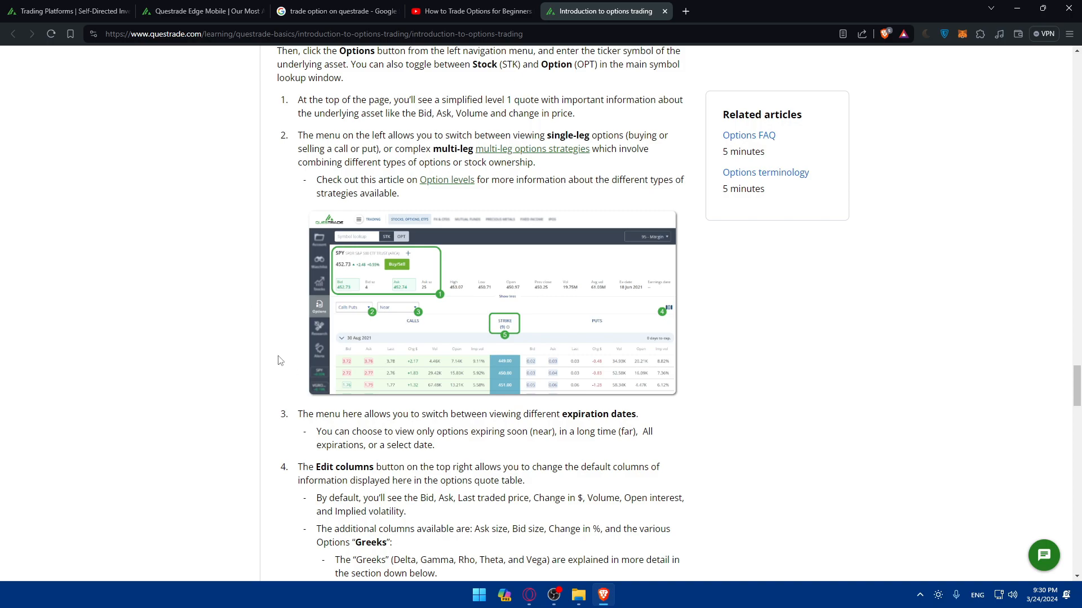
mouse_move(417, 338)
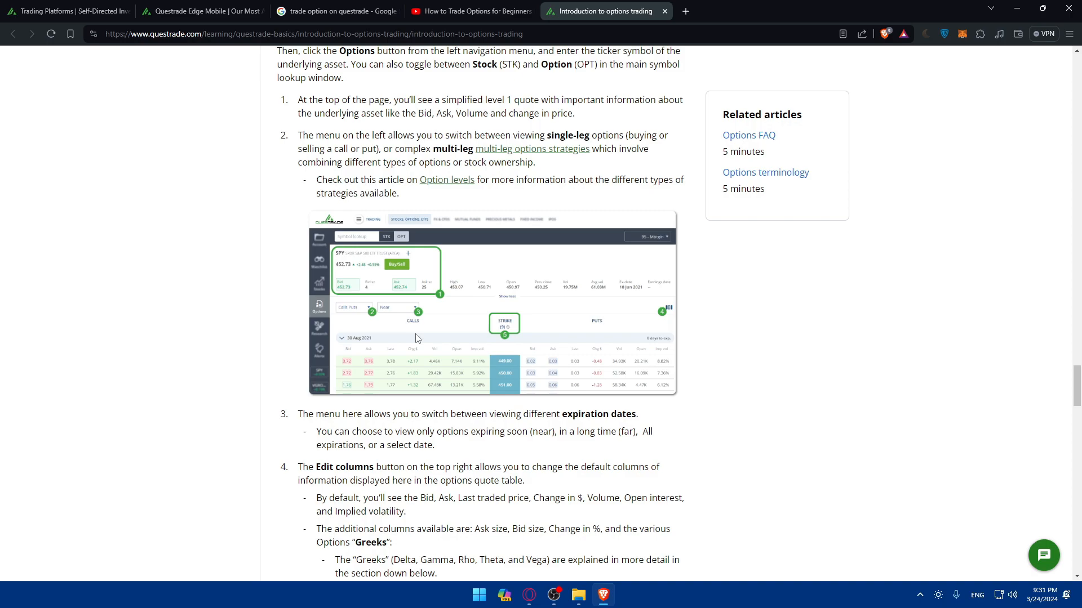
scroll(down, 3)
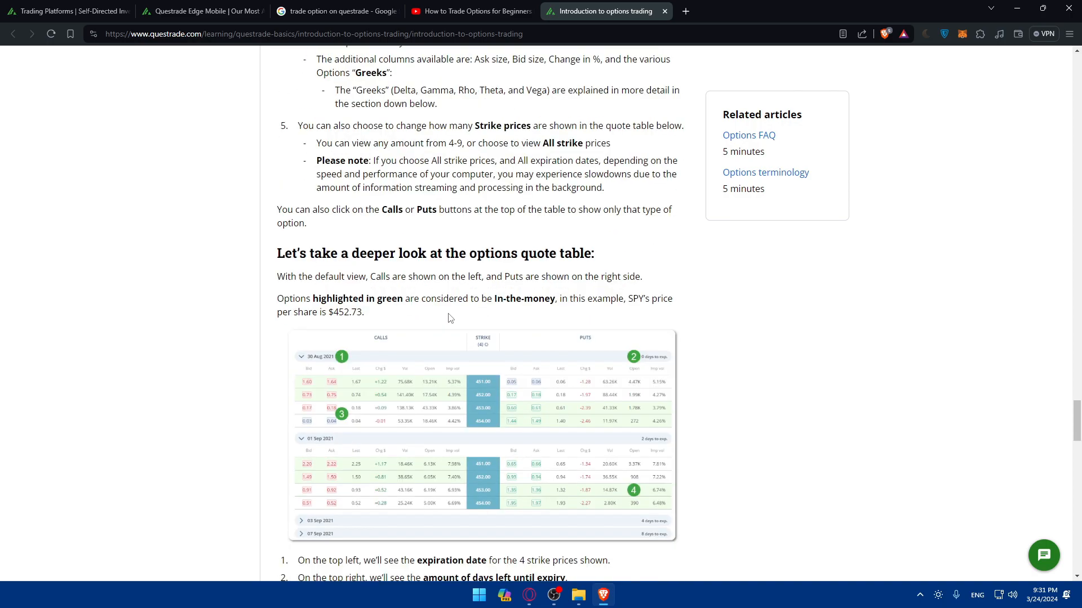
scroll(up, 3)
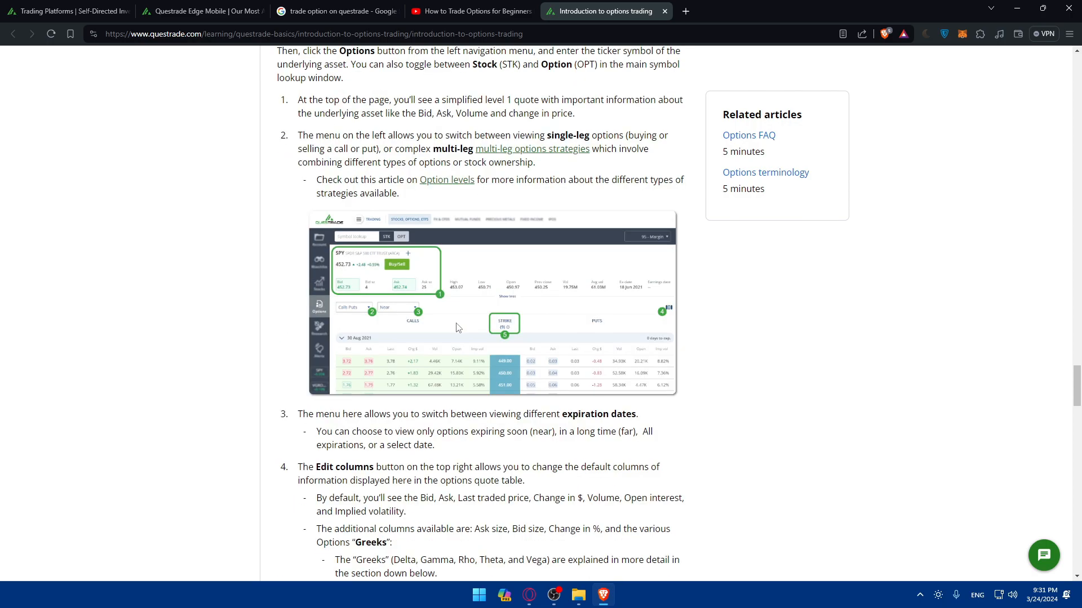
mouse_move(507, 314)
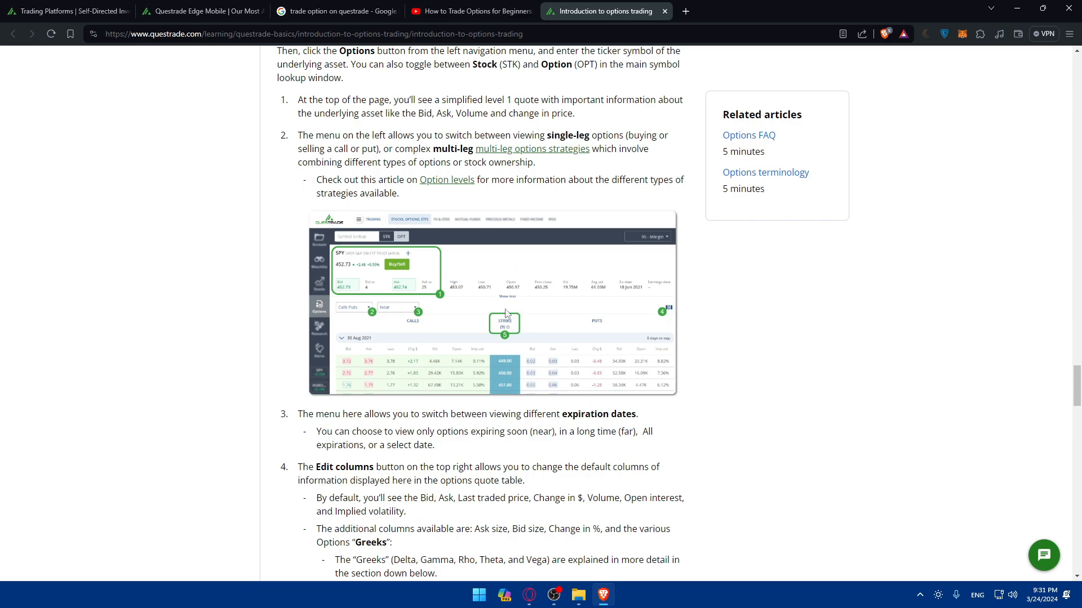
mouse_move(480, 298)
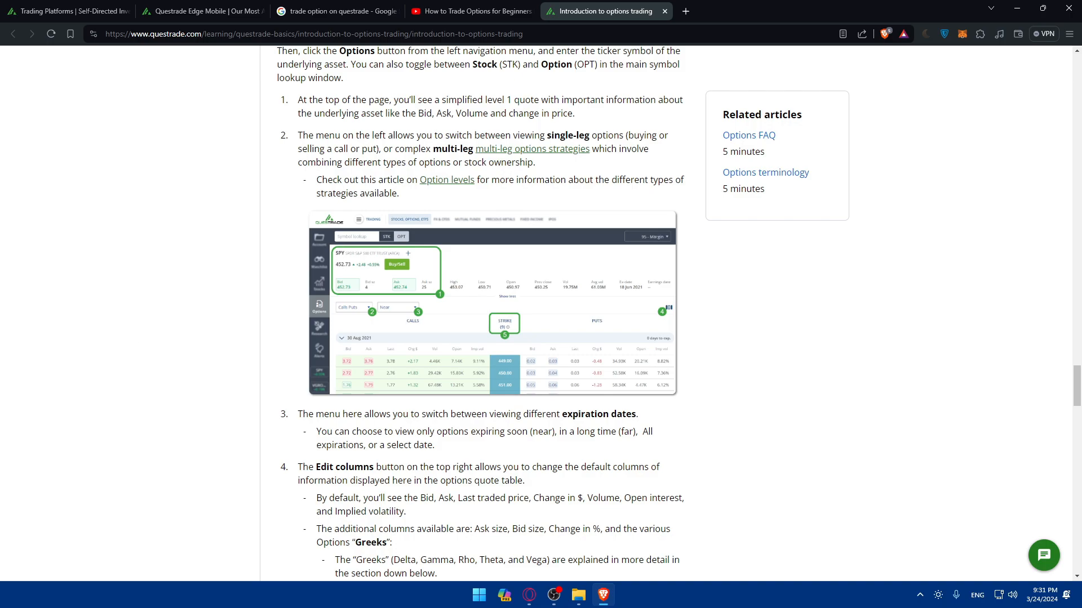
mouse_move(461, 319)
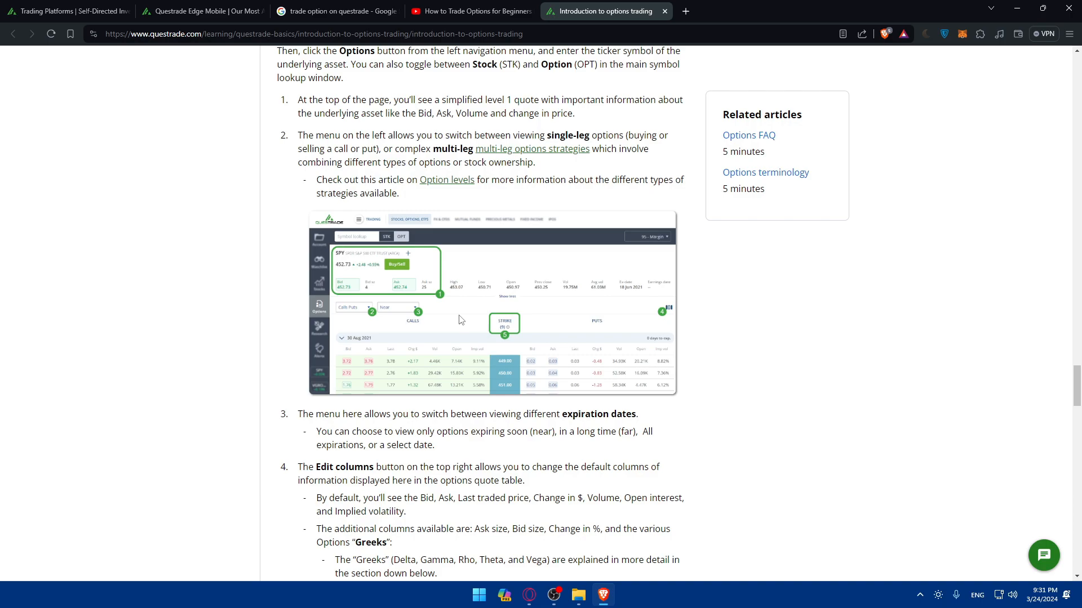
mouse_move(443, 334)
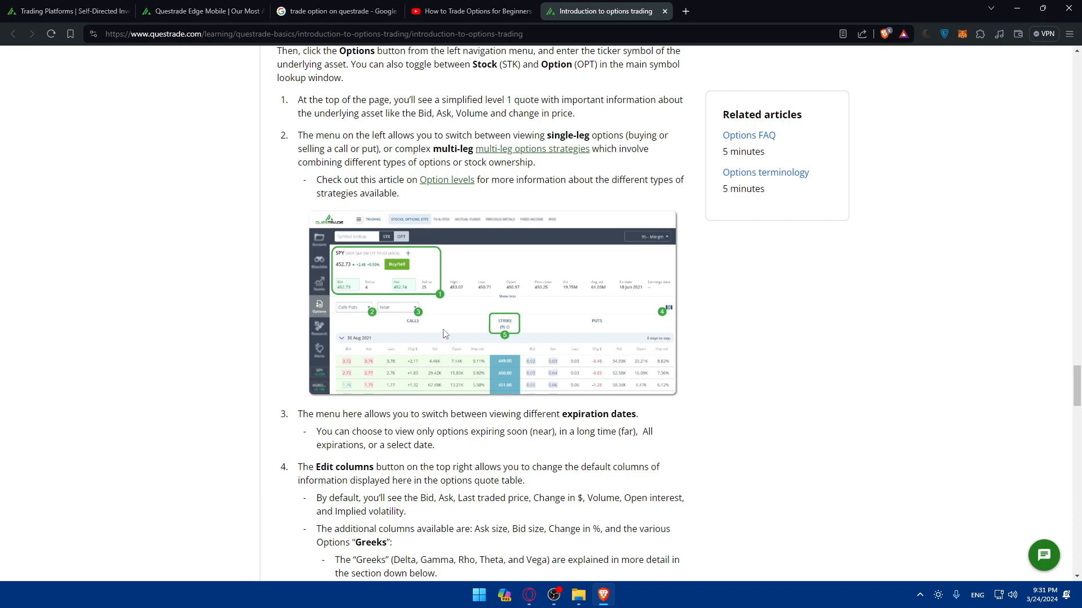
mouse_move(443, 319)
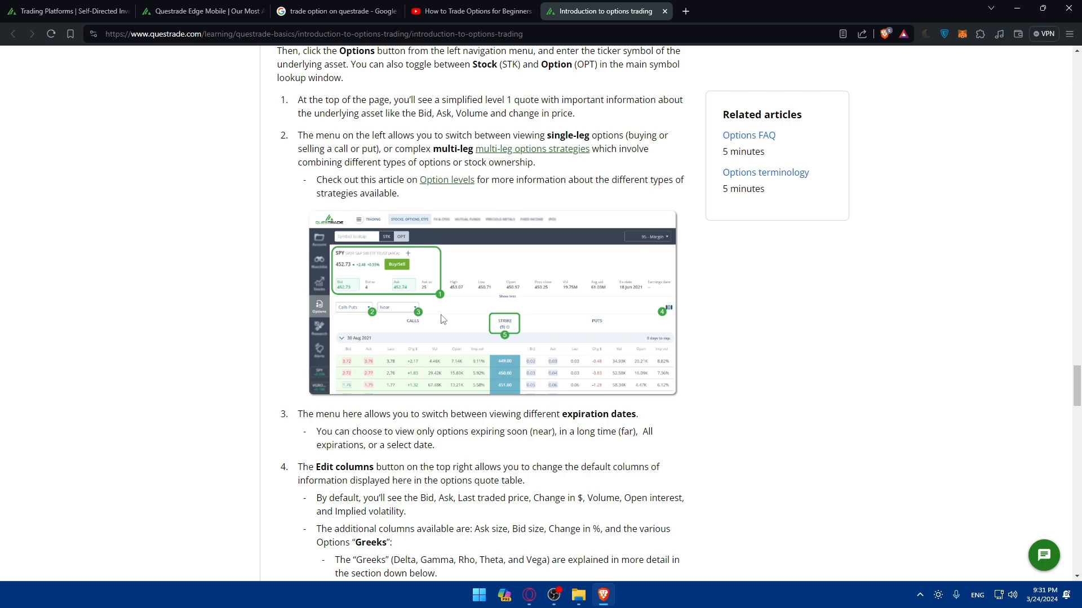
mouse_move(448, 334)
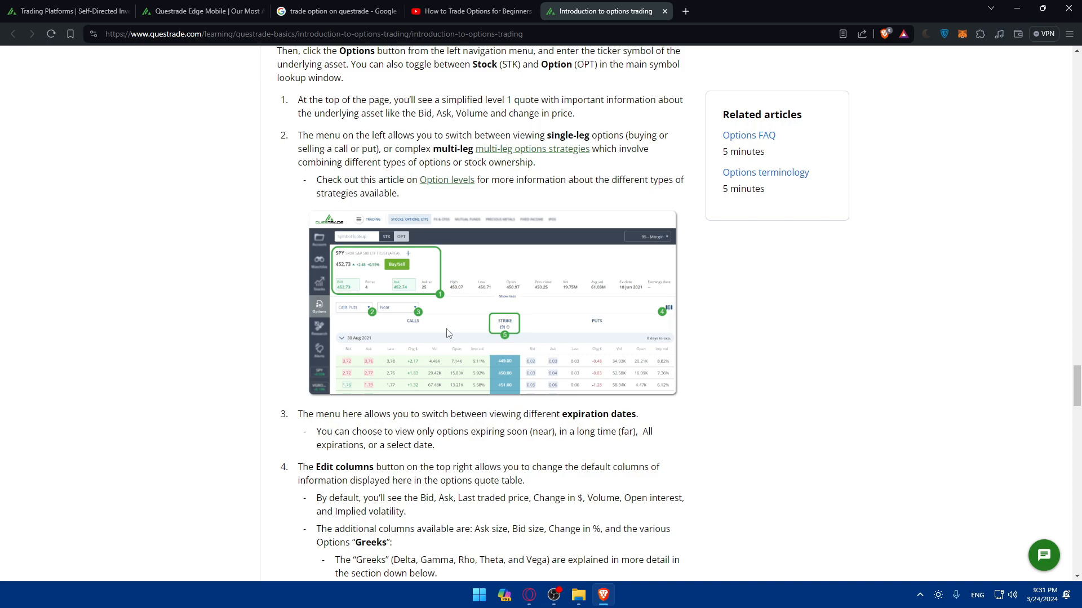
click(471, 11)
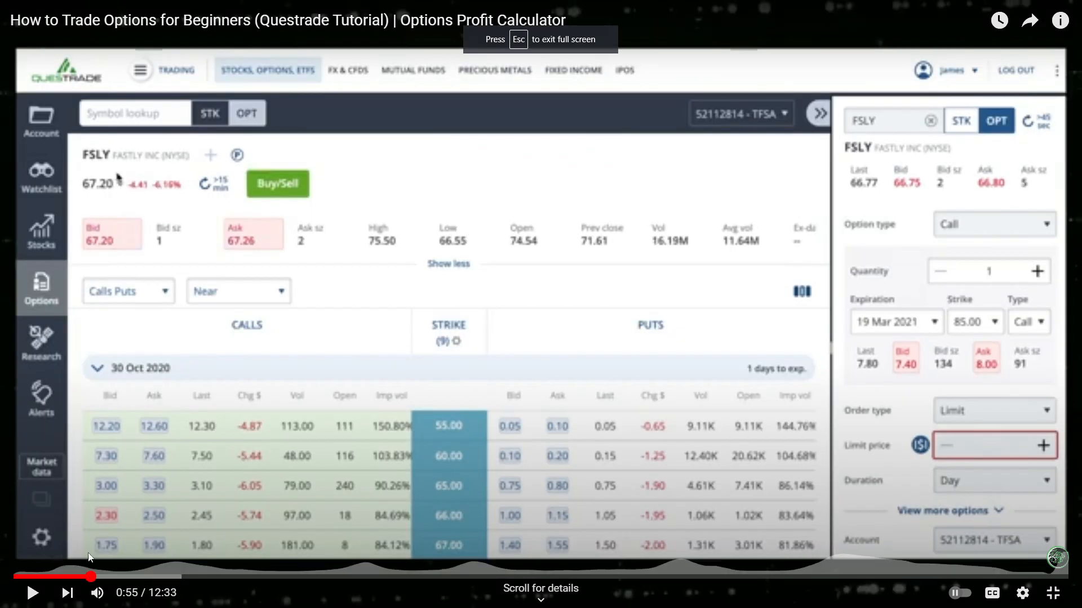
click(1022, 593)
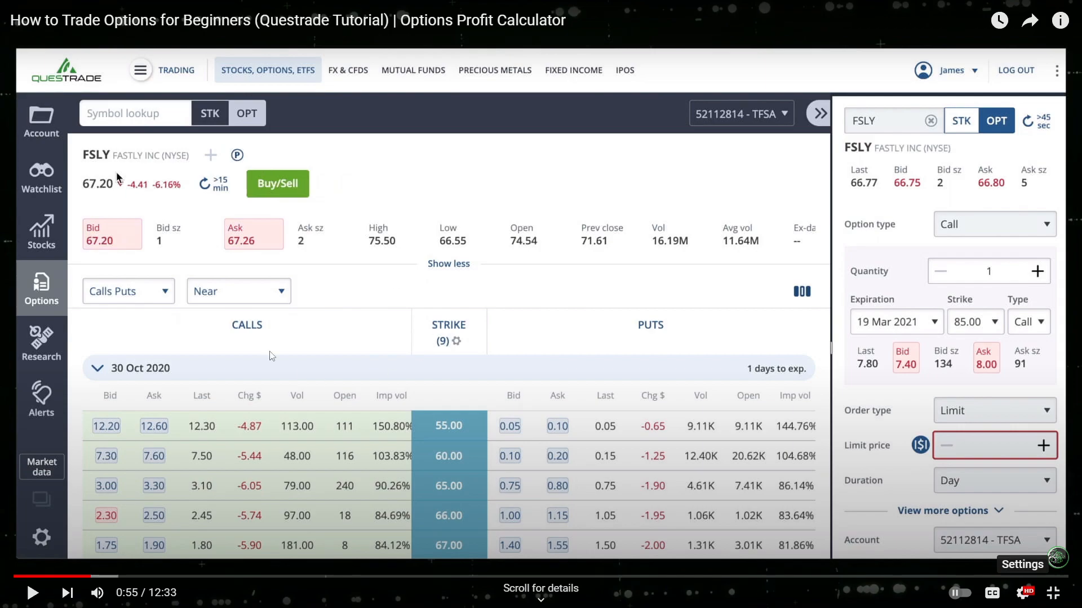
mouse_move(84, 276)
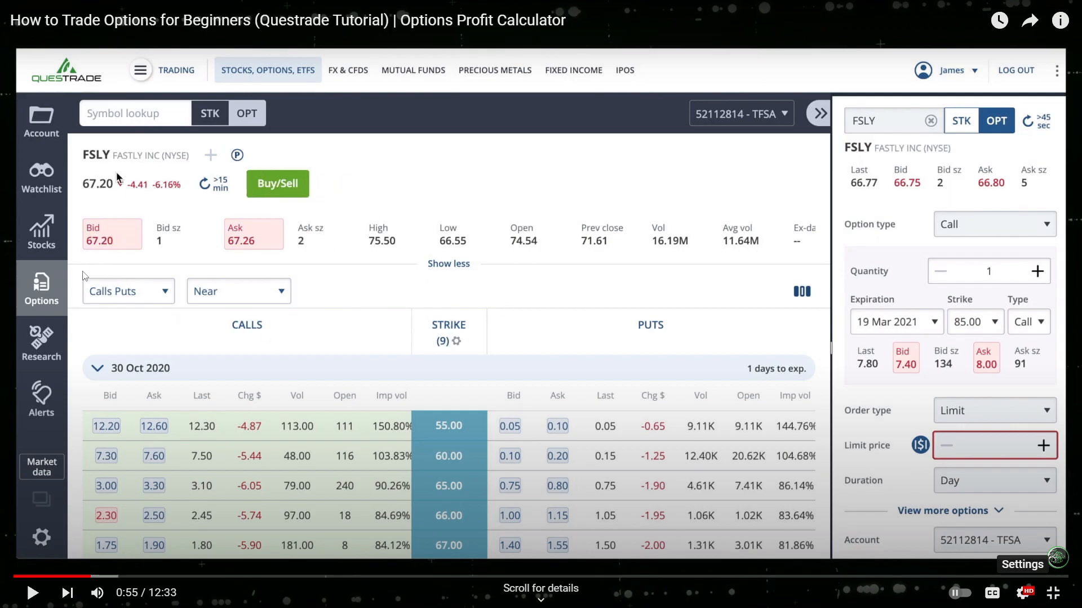
mouse_move(277, 294)
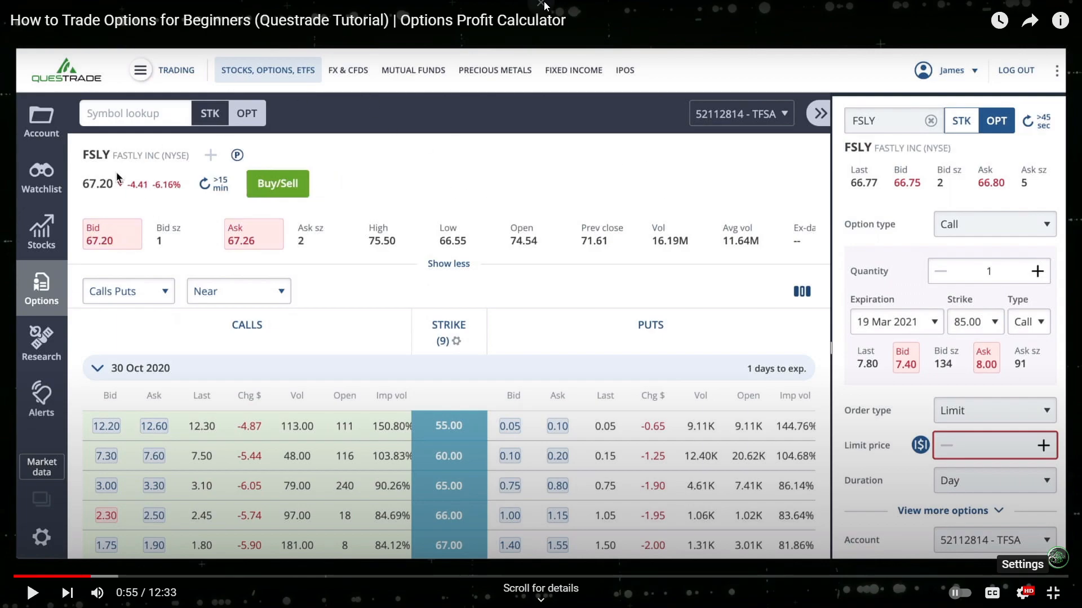
mouse_move(402, 297)
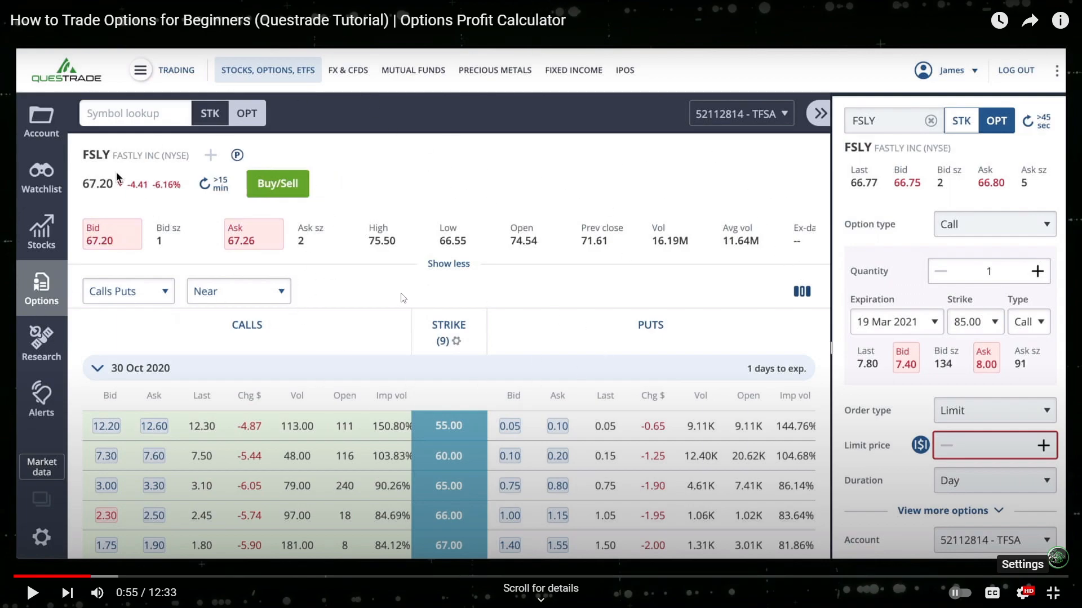
mouse_move(936, 297)
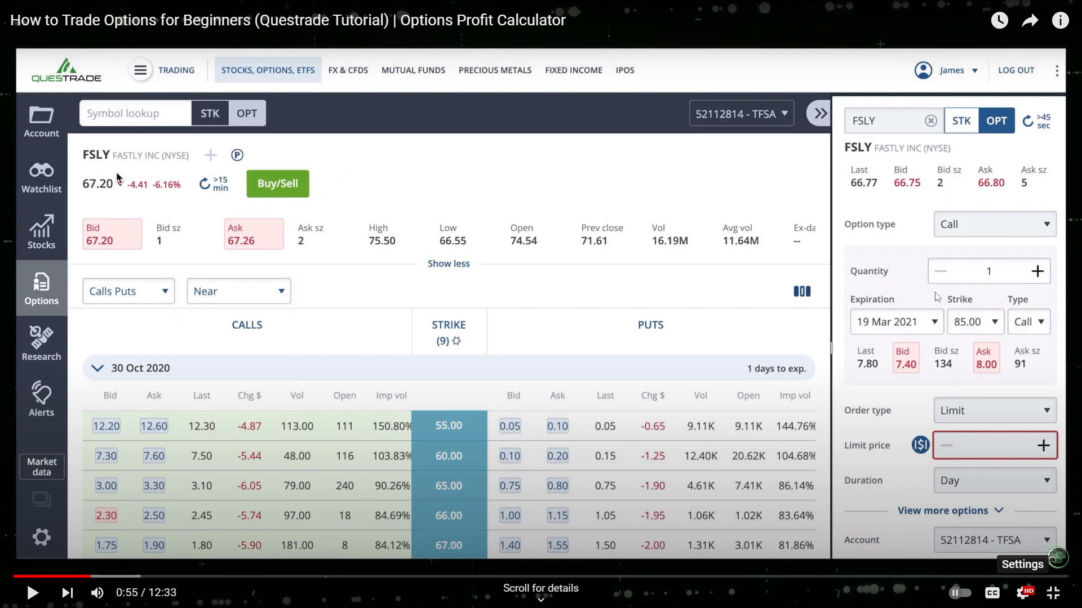
mouse_move(256, 525)
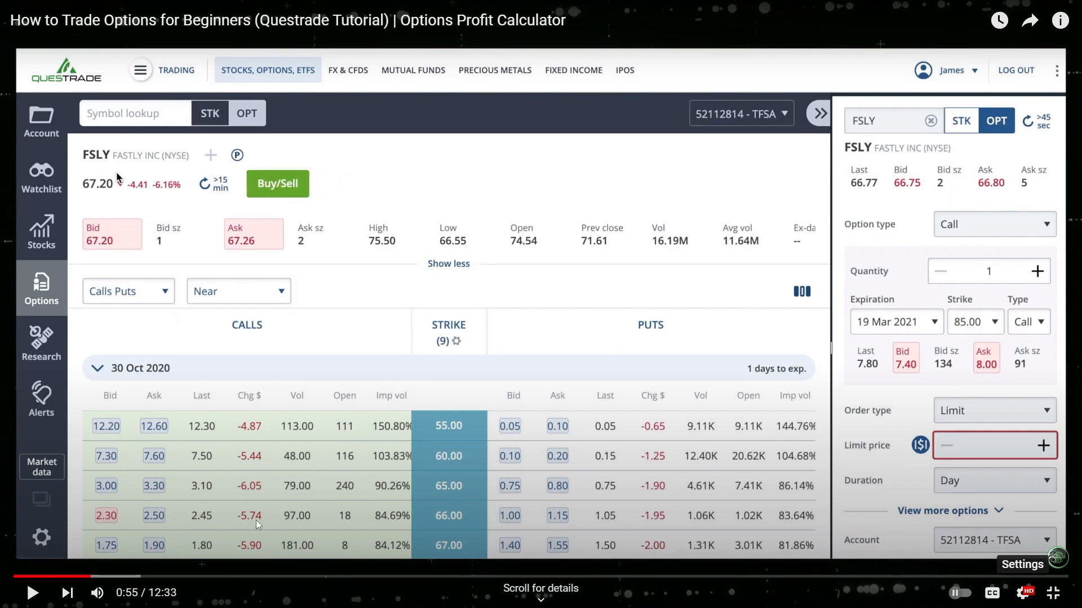
mouse_move(845, 276)
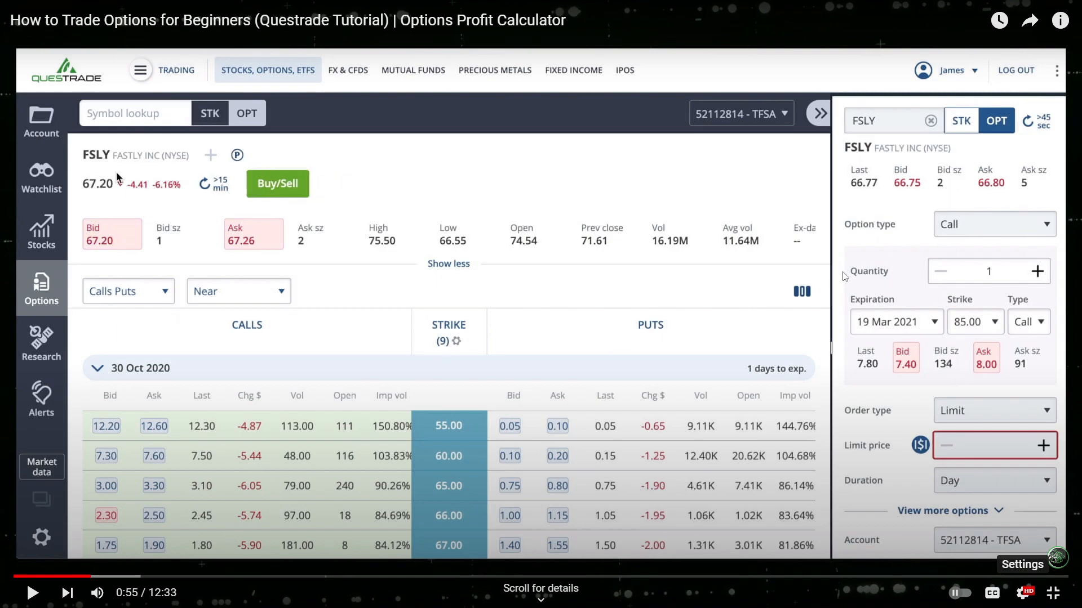
mouse_move(984, 313)
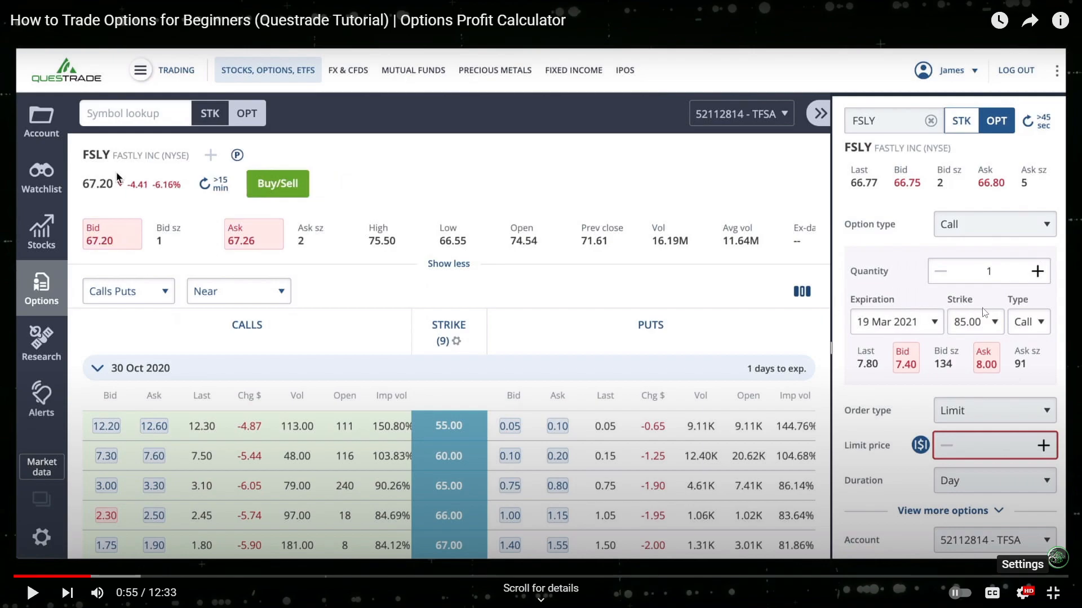
mouse_move(980, 421)
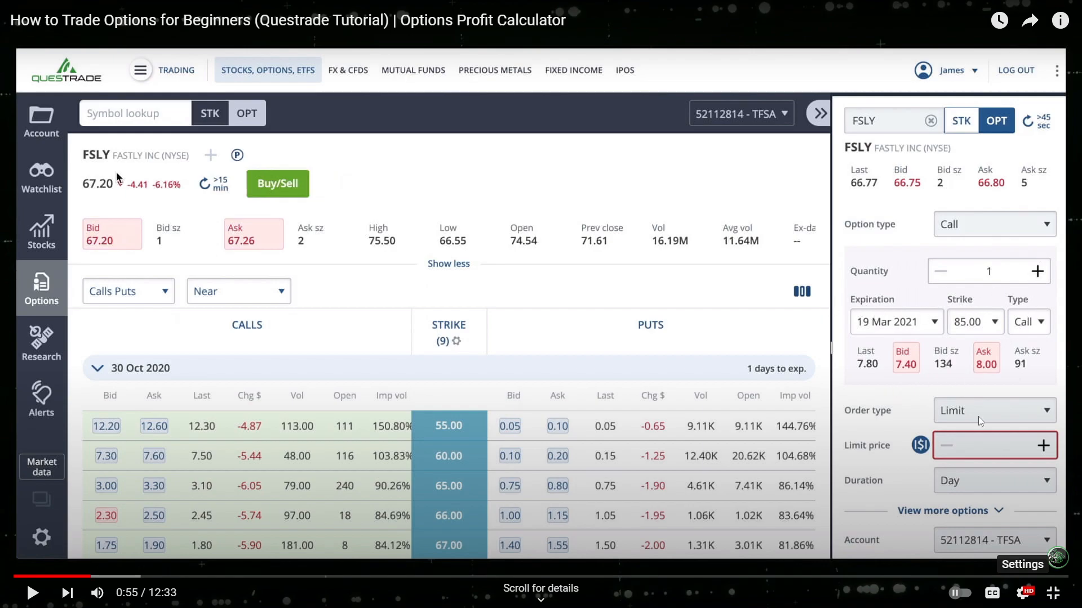
mouse_move(922, 464)
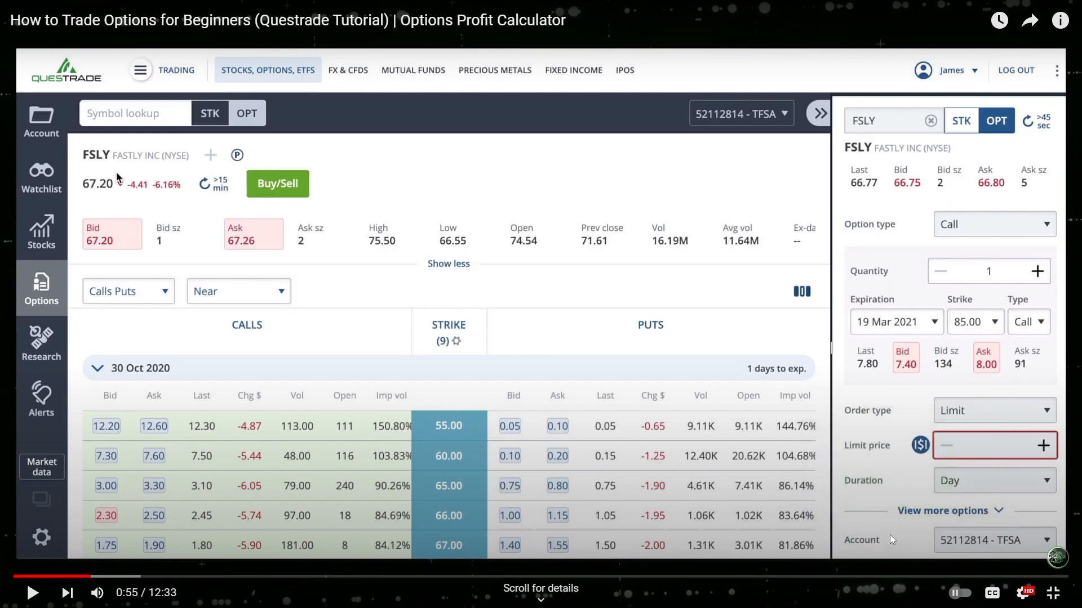
mouse_move(968, 289)
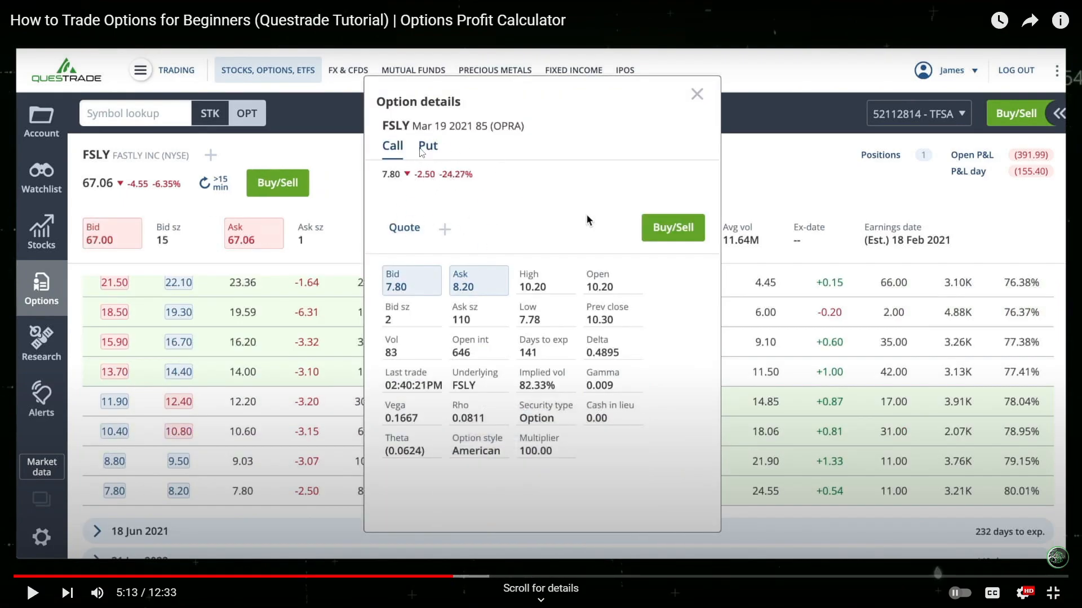
mouse_move(607, 521)
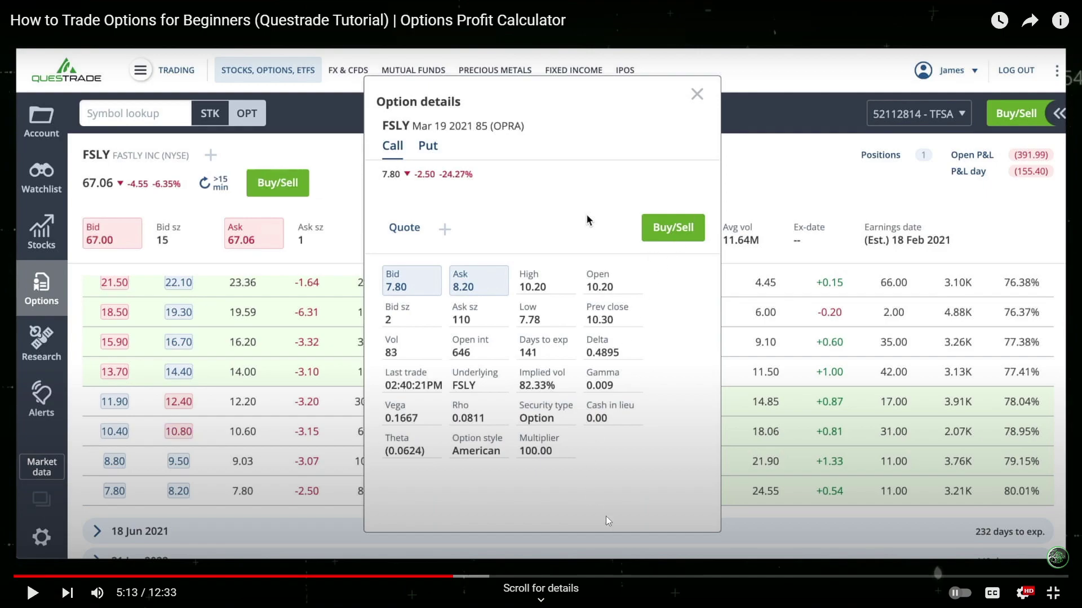
Skip the tutorial ahead from 5:13 to 8:13, 9:16 and 10:25
click(612, 577)
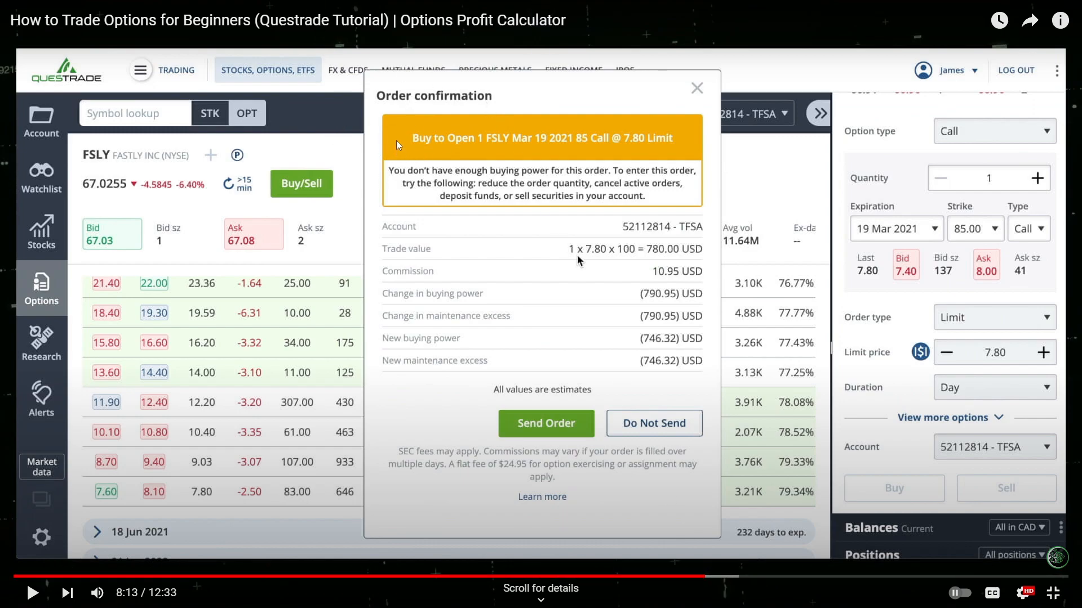
mouse_move(455, 309)
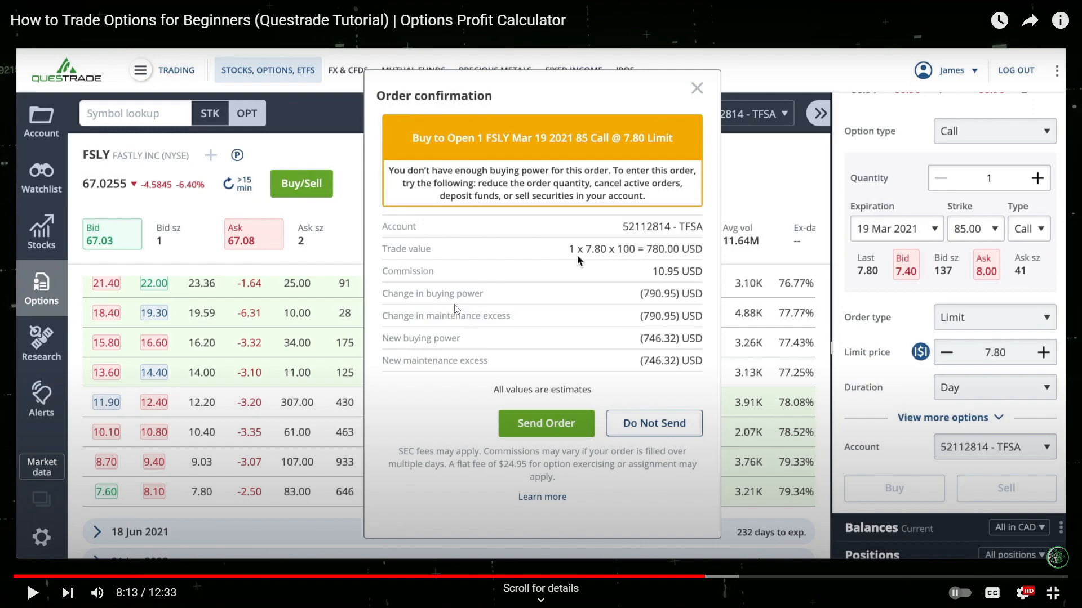
mouse_move(488, 421)
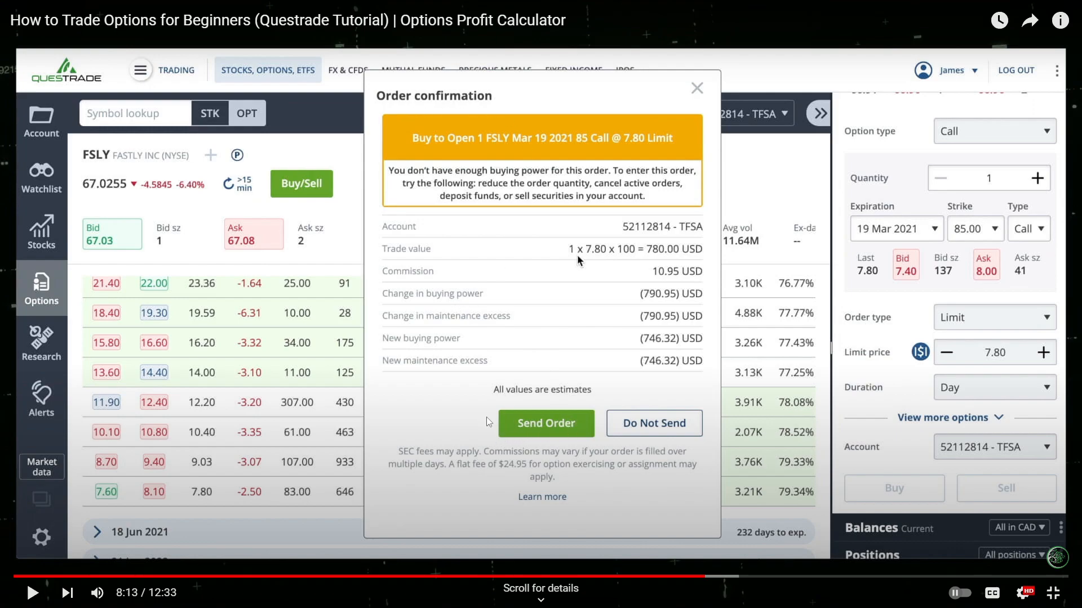
mouse_move(629, 413)
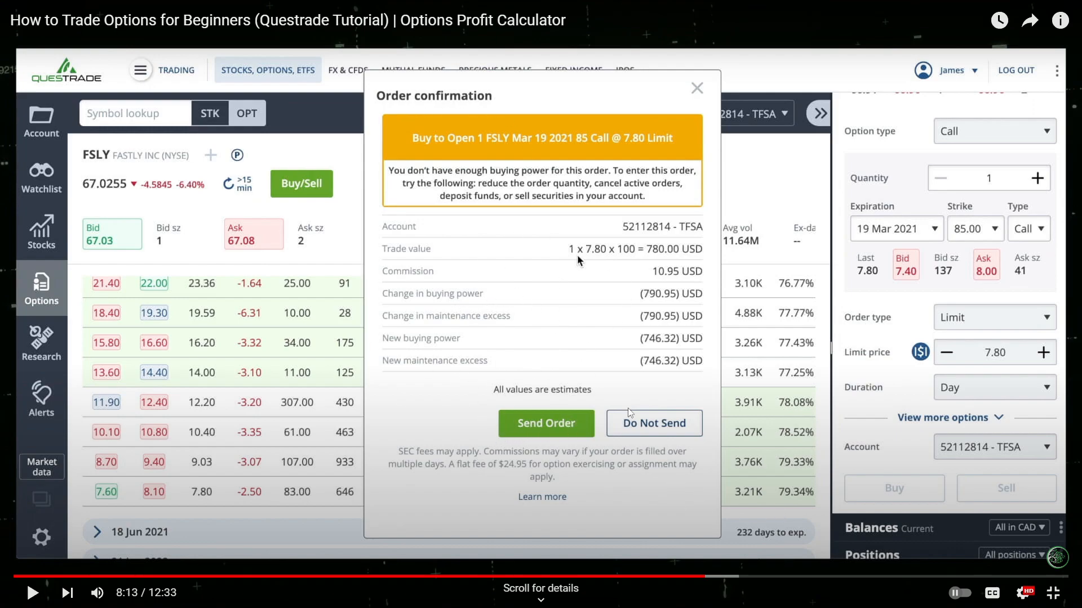
mouse_move(584, 436)
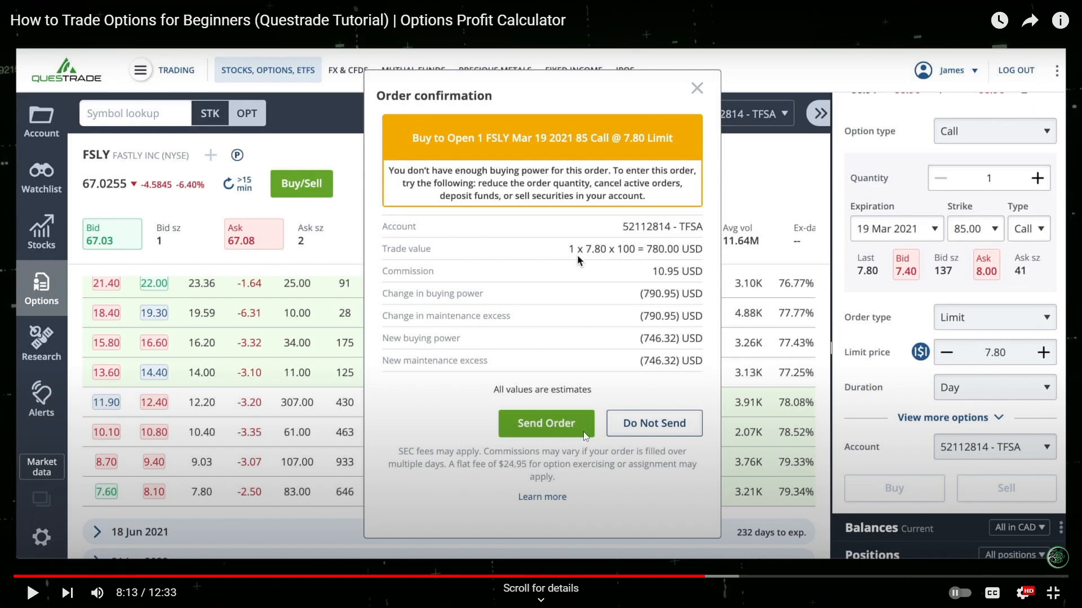
click(653, 423)
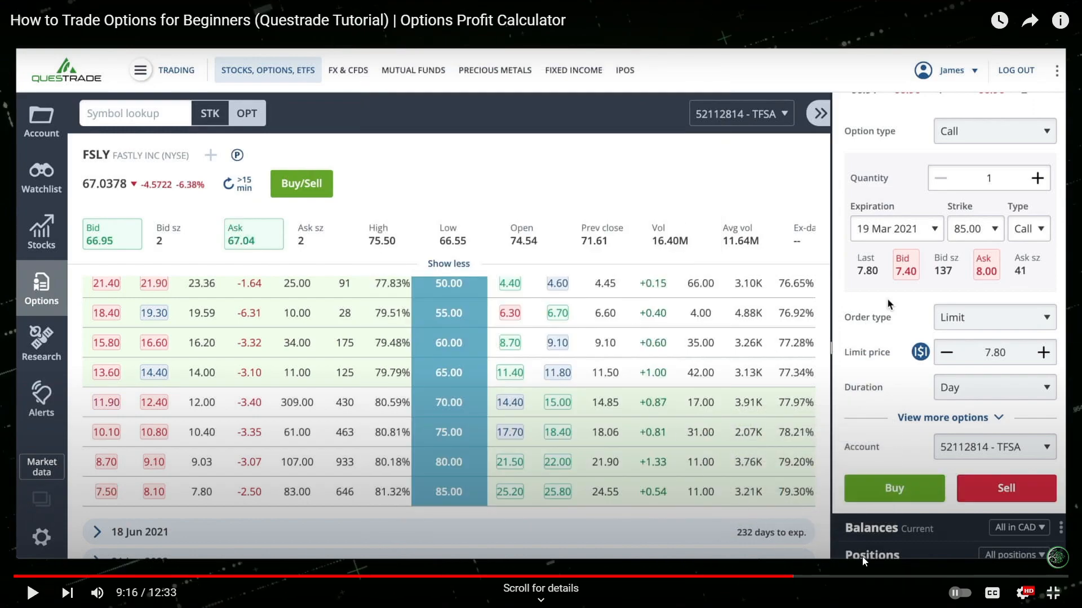
click(890, 578)
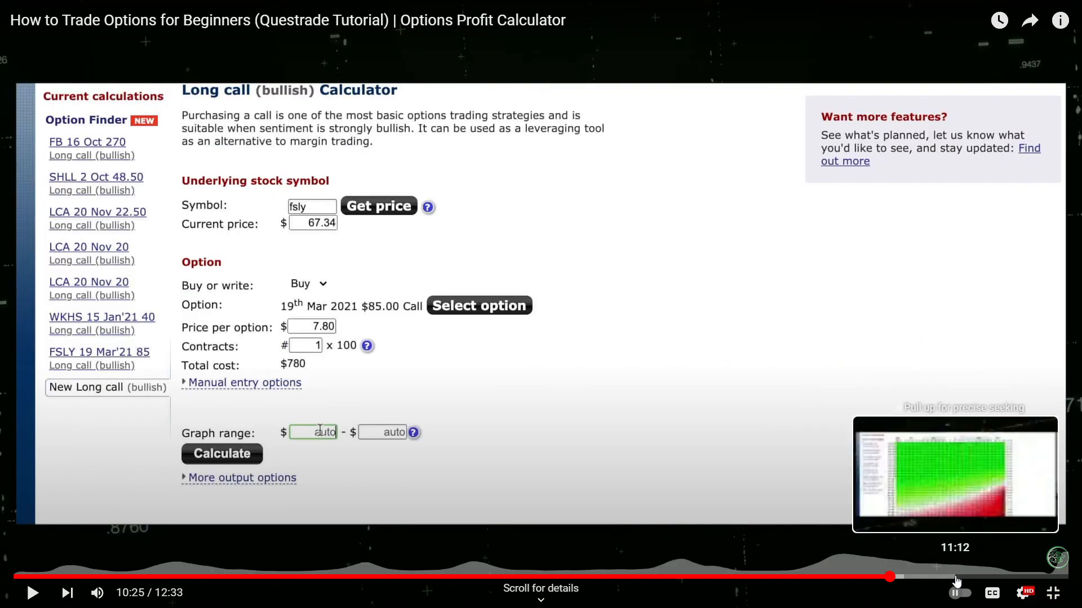
mouse_move(485, 389)
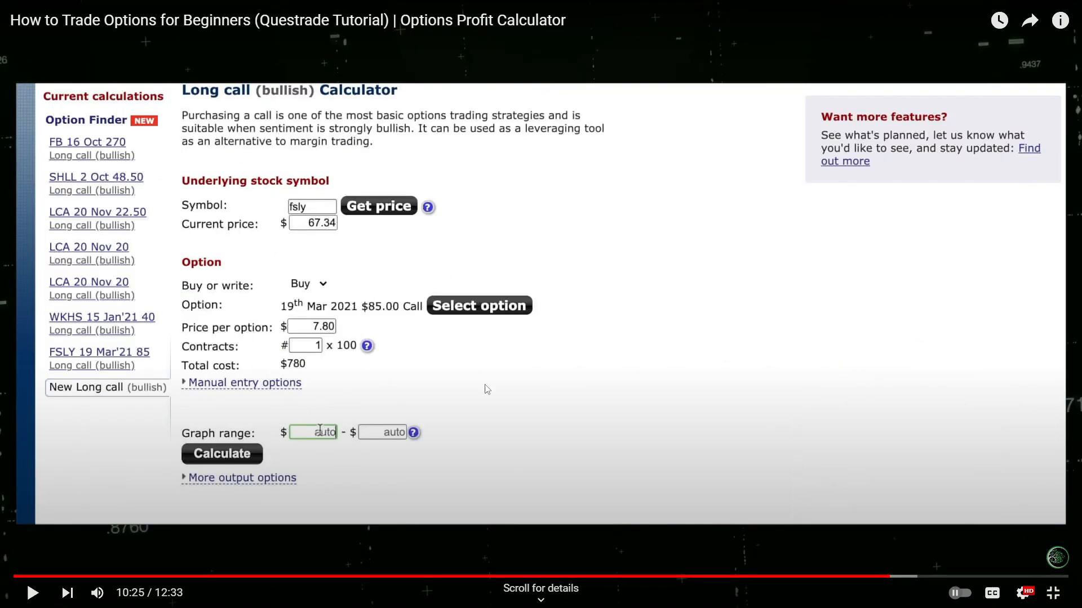
Jump the tutorial to near its end at 11:52
click(478, 305)
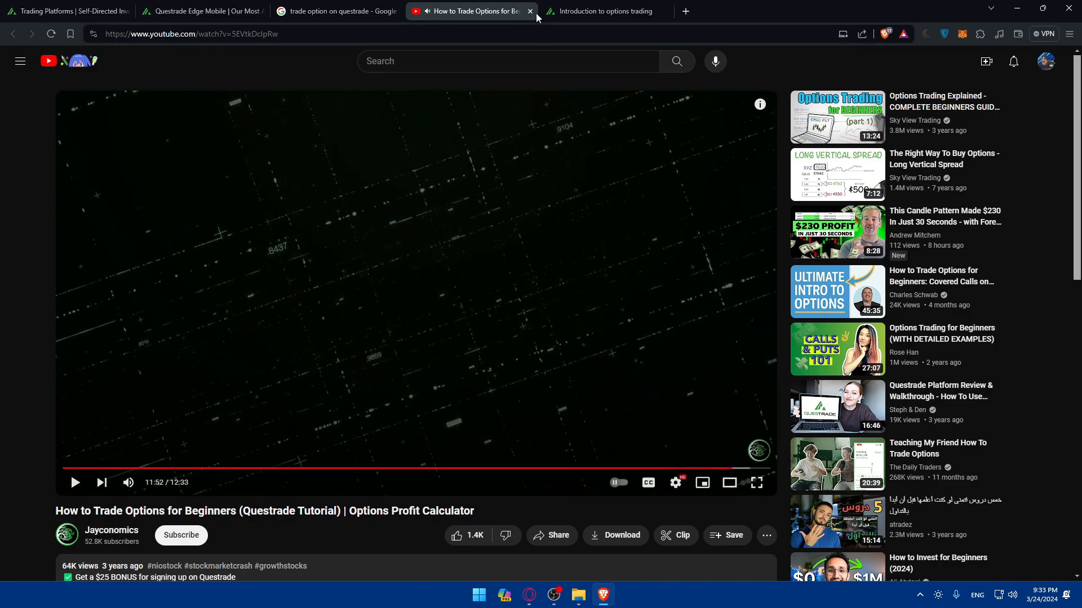
Close the YouTube, search and Questrade tabs, leaving one blank tab
click(530, 11)
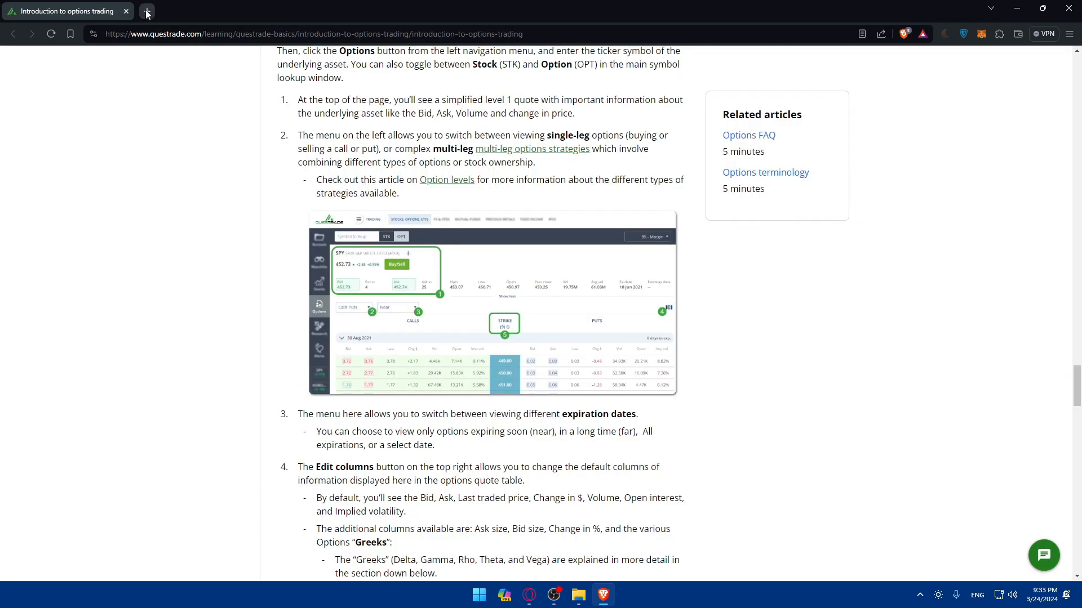
click(146, 11)
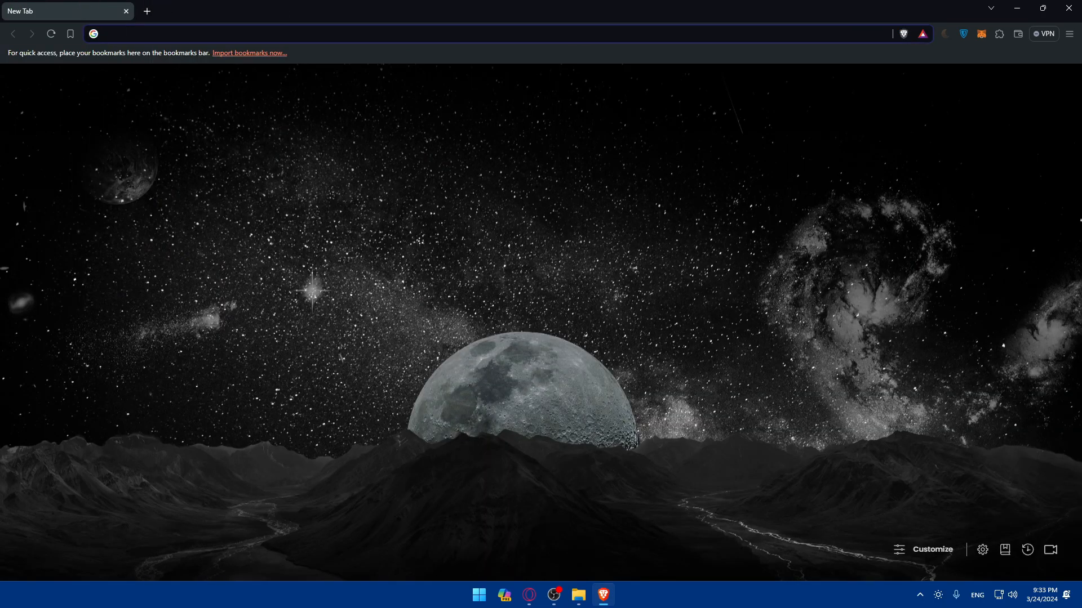